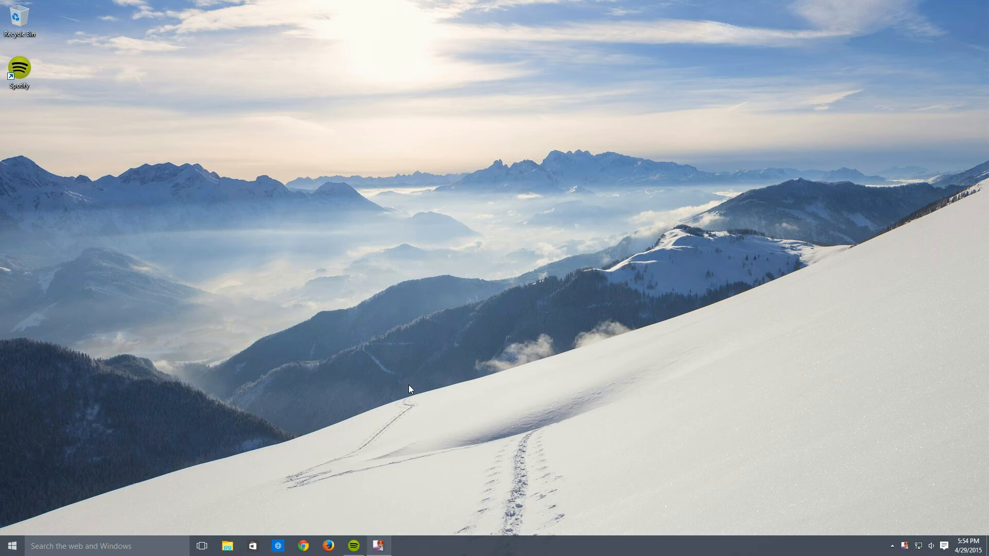
mouse_move(404, 388)
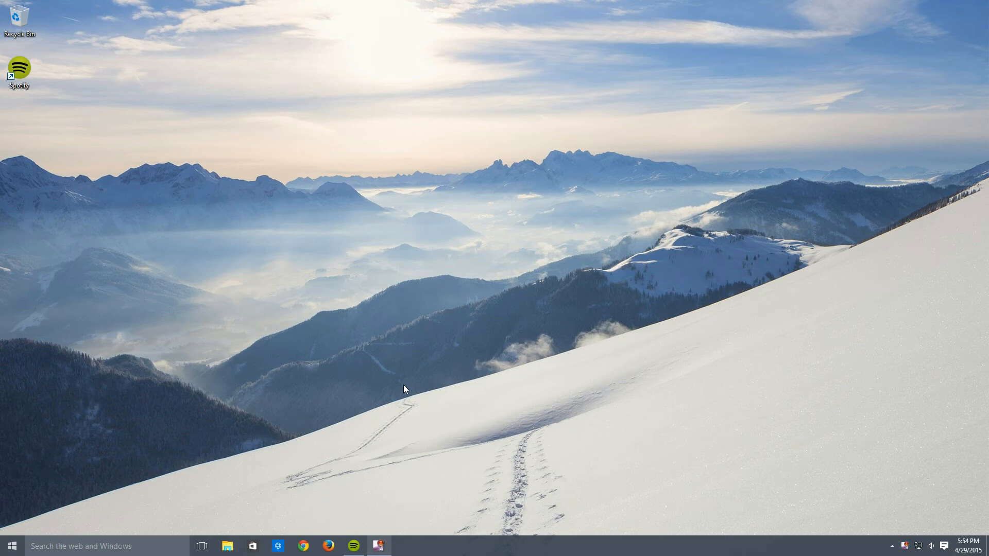
mouse_move(384, 405)
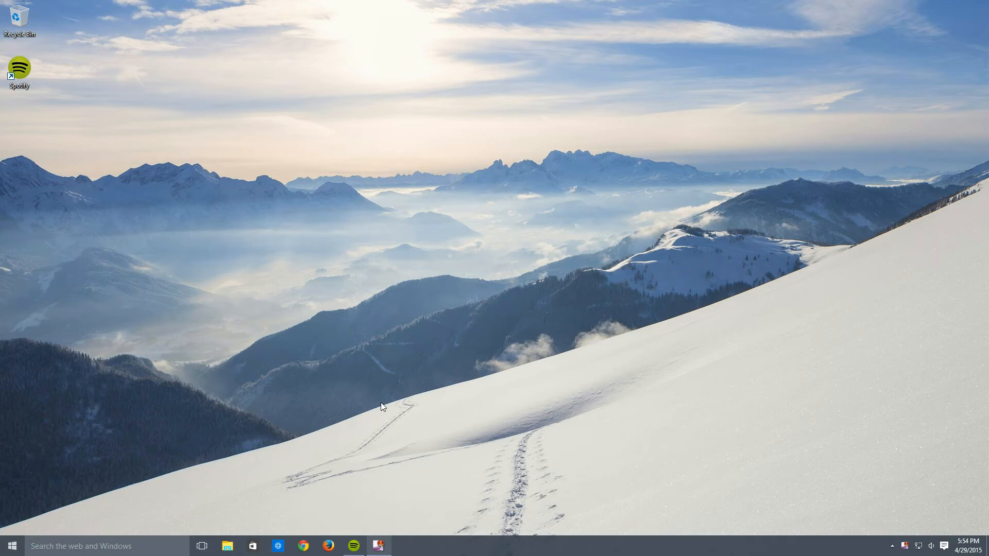
mouse_move(88, 510)
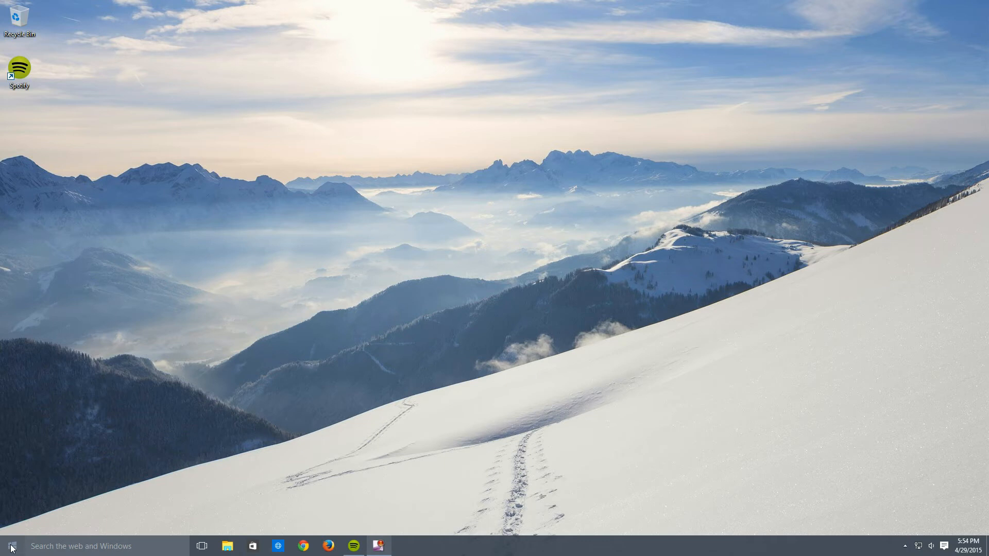
mouse_move(353, 458)
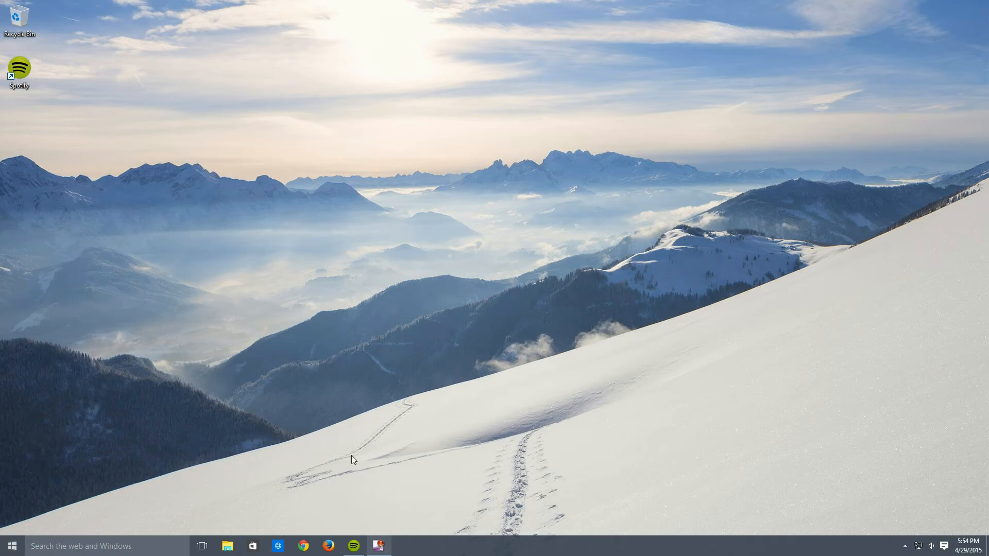
mouse_move(327, 415)
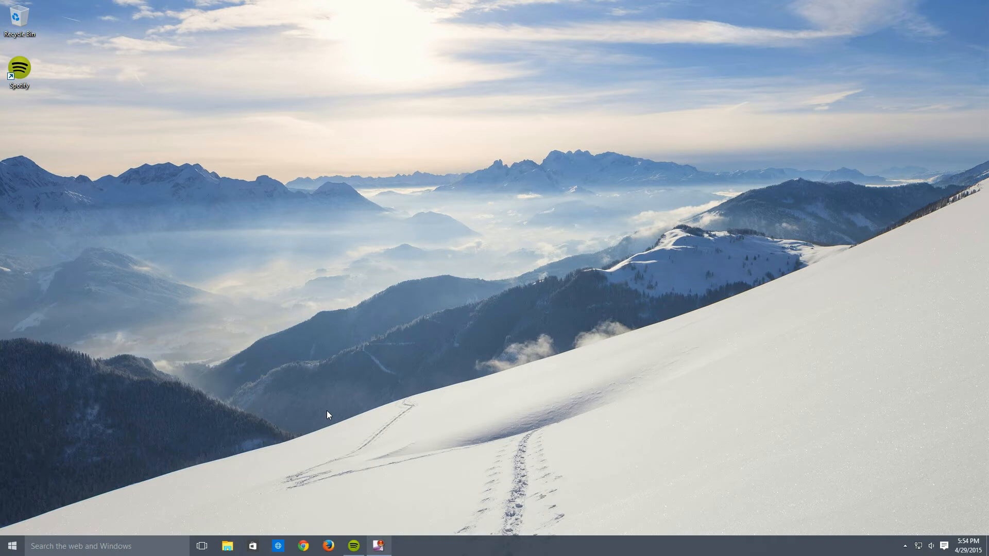
mouse_move(45, 541)
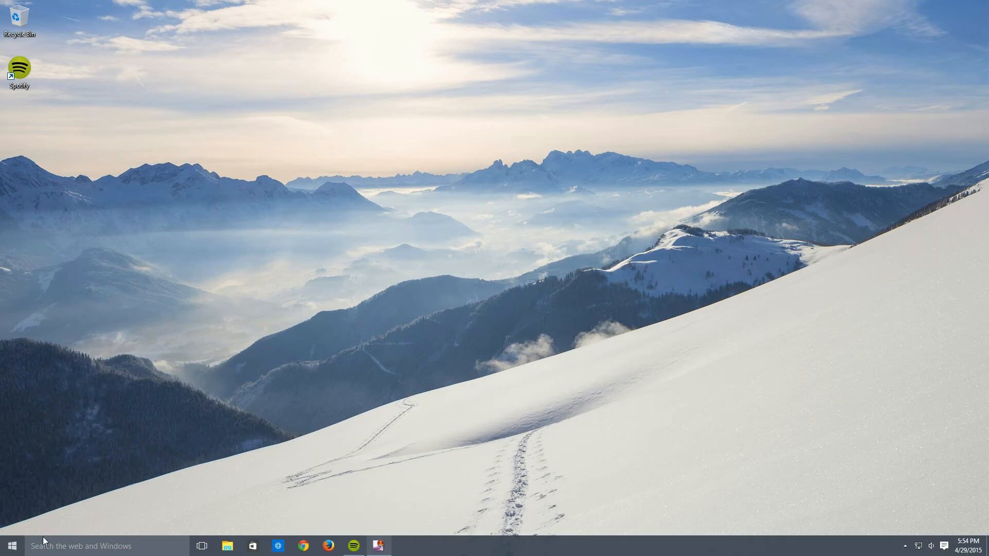
mouse_move(22, 528)
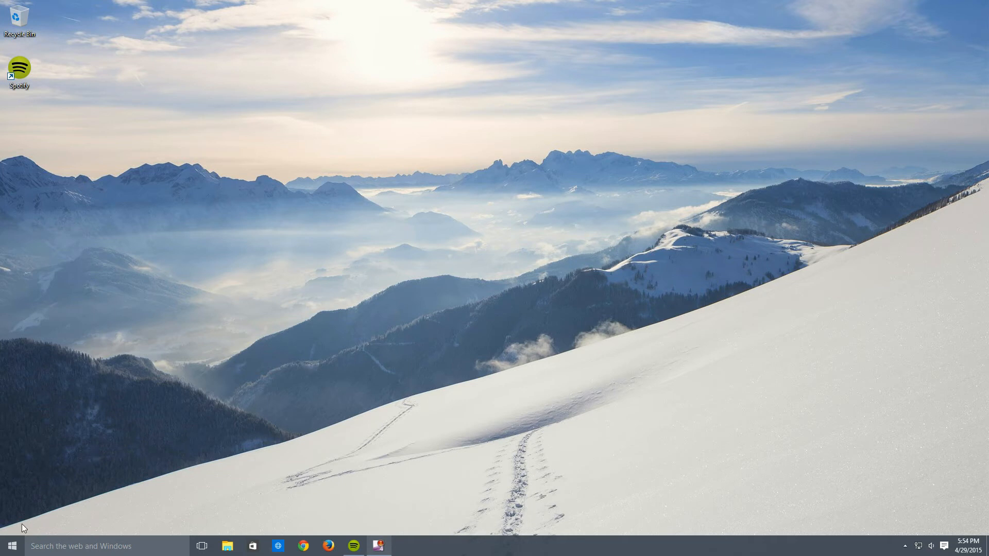
Open the Start menu and scroll its tiles to the Everyday apps group.
left_click(11, 545)
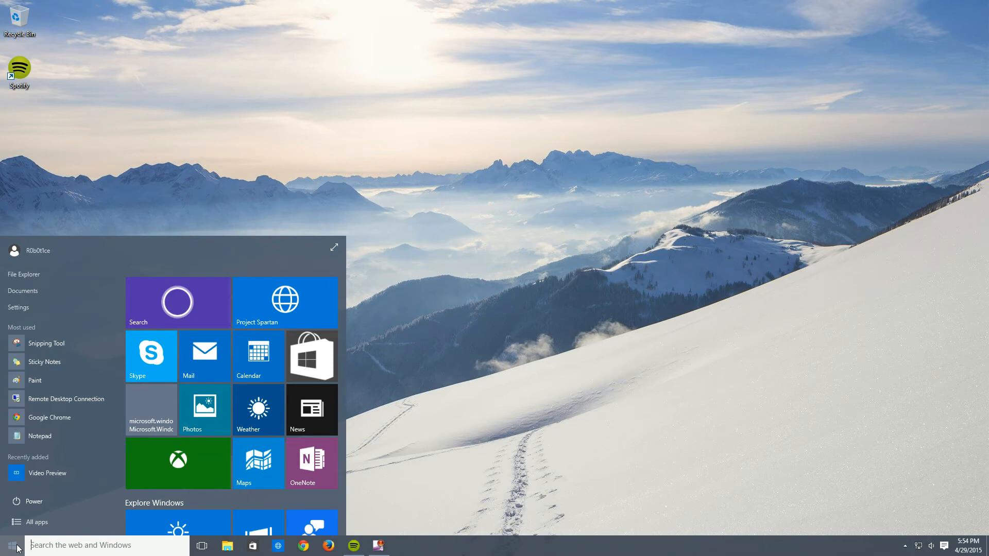
mouse_move(150, 410)
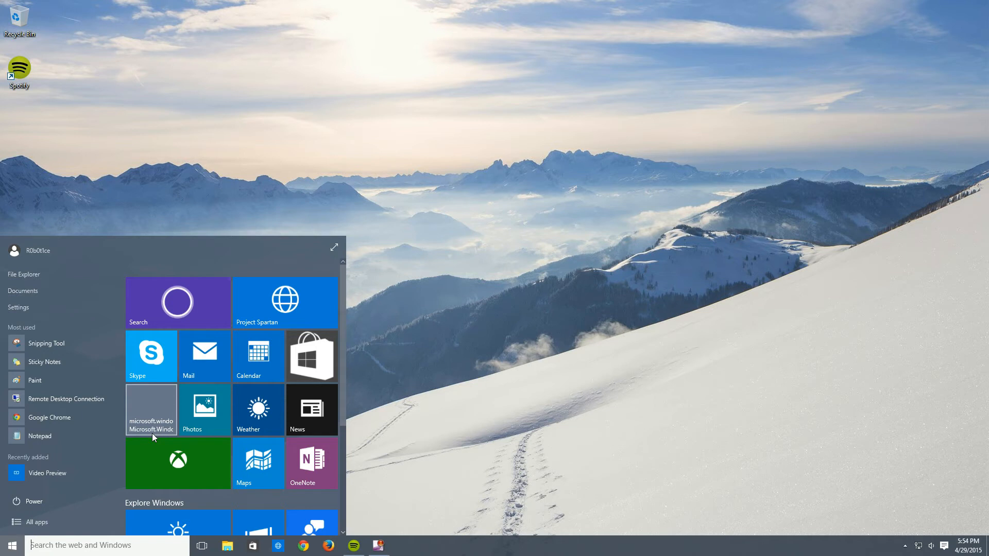
scroll("down", 3)
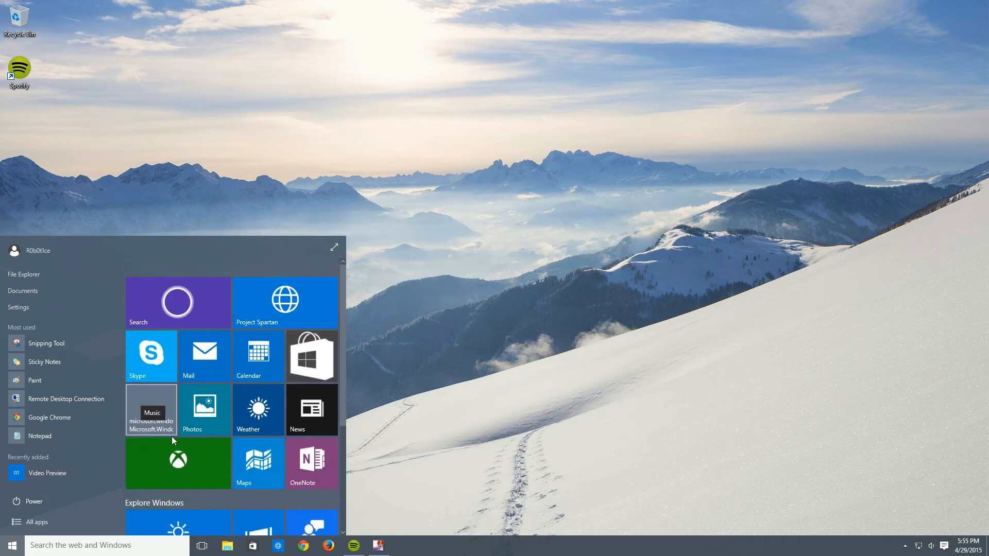
mouse_move(258, 410)
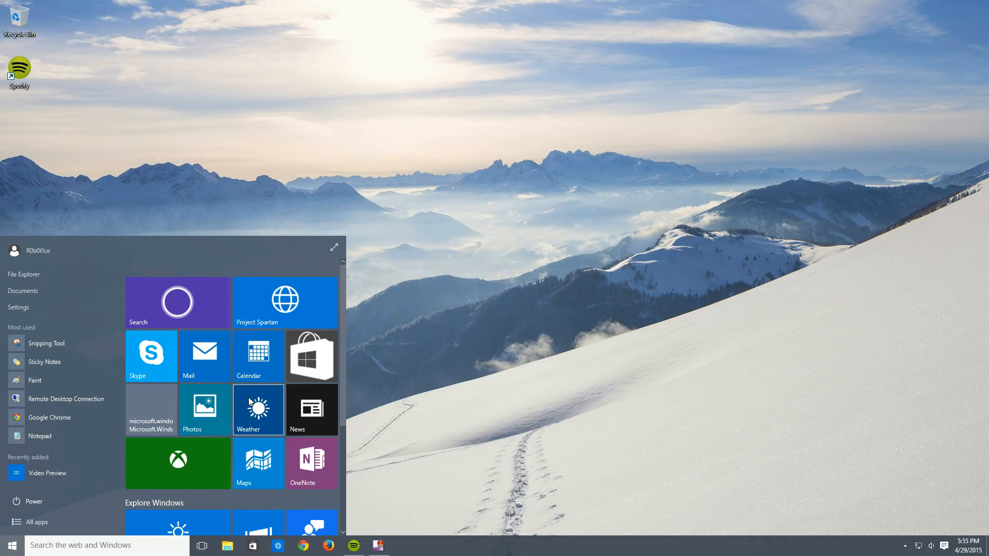
mouse_move(179, 357)
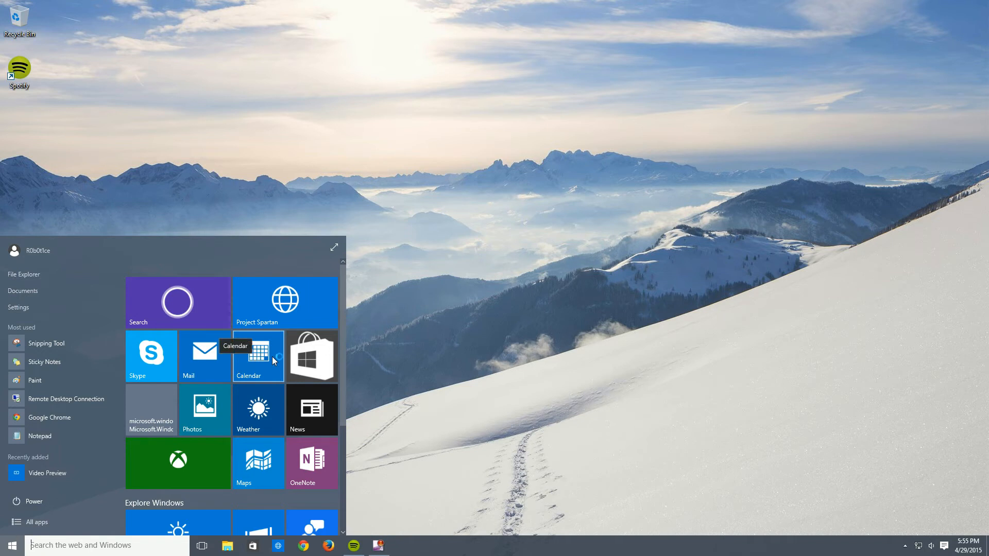
scroll("down", 3)
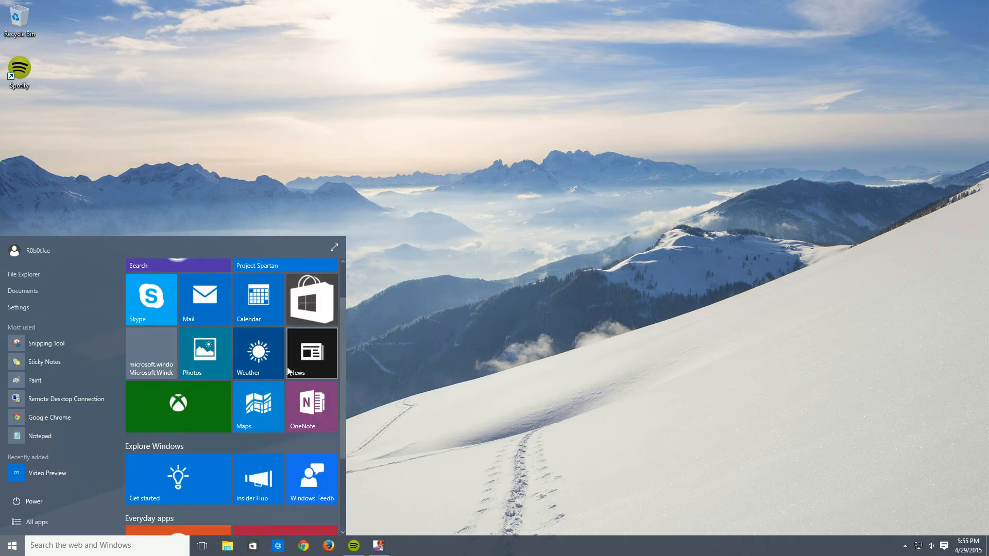
scroll("down", 3)
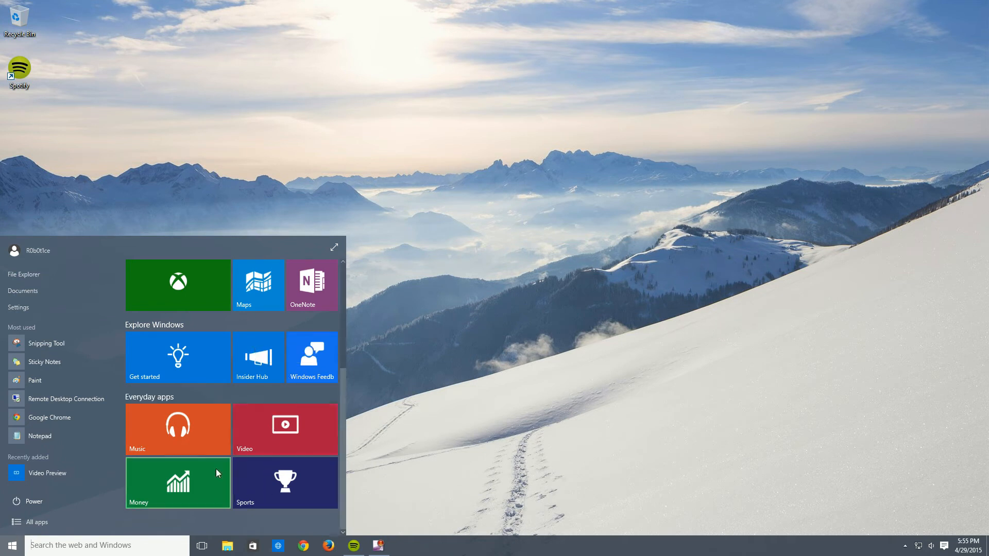
mouse_move(308, 423)
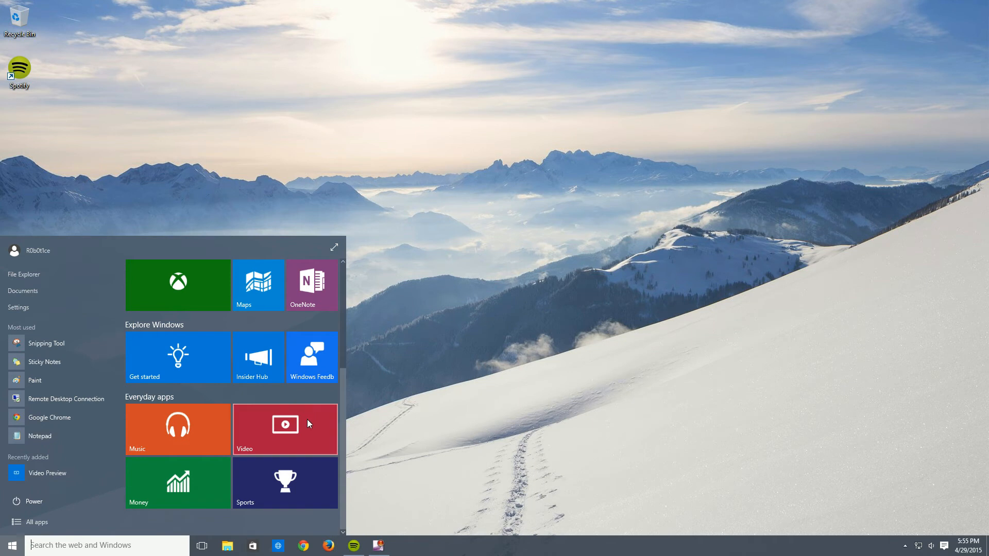
mouse_move(307, 453)
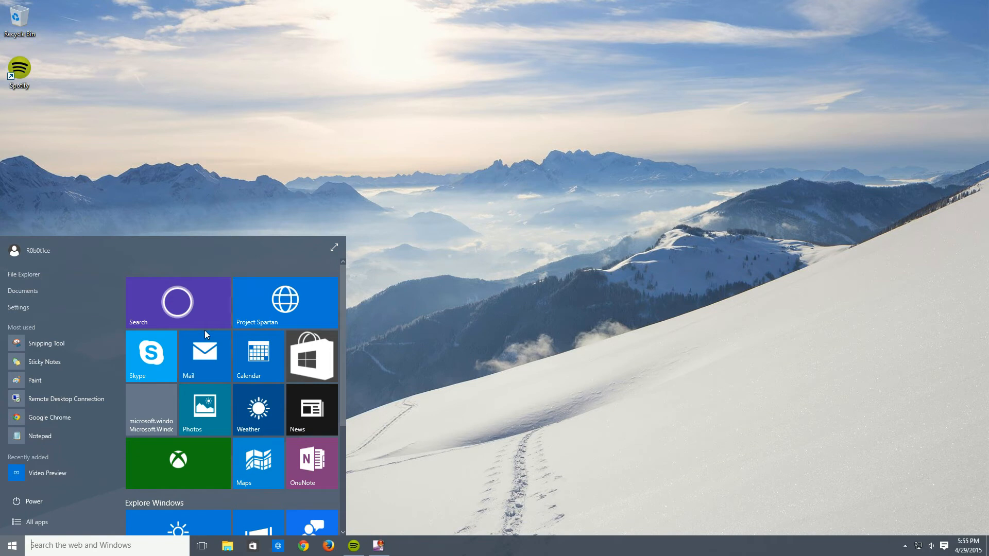
mouse_move(165, 358)
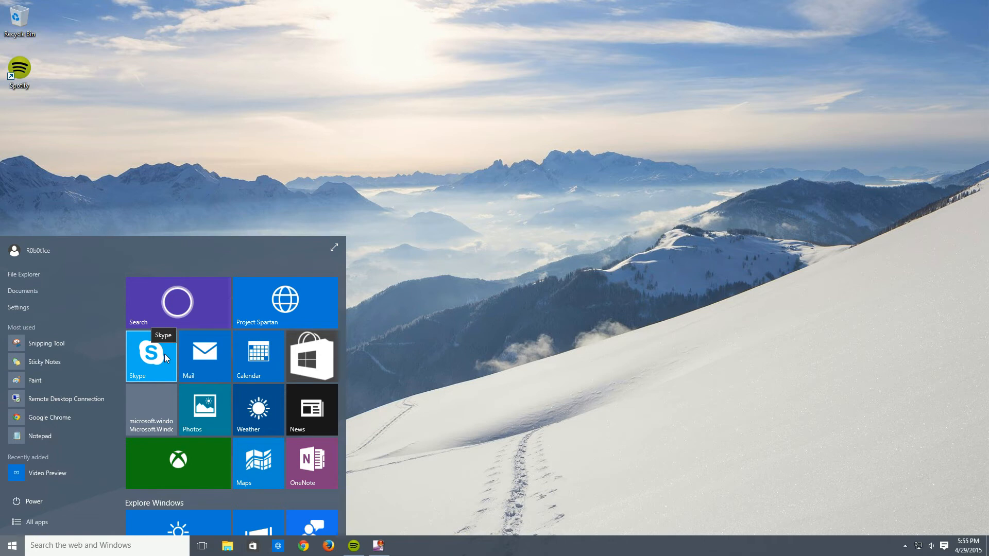
mouse_move(205, 356)
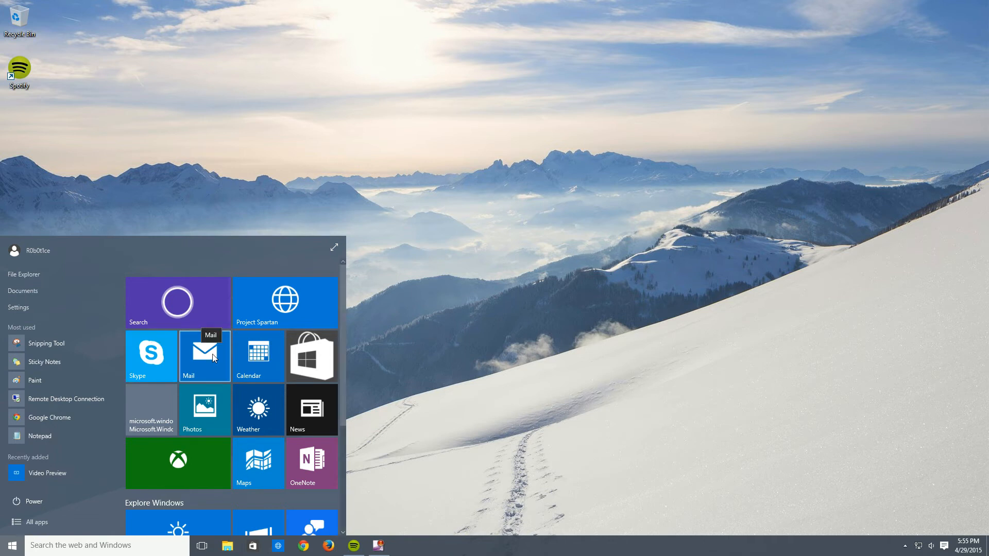
Launch Mail and move past its Welcome screen to the Accounts setup page.
left_click(204, 357)
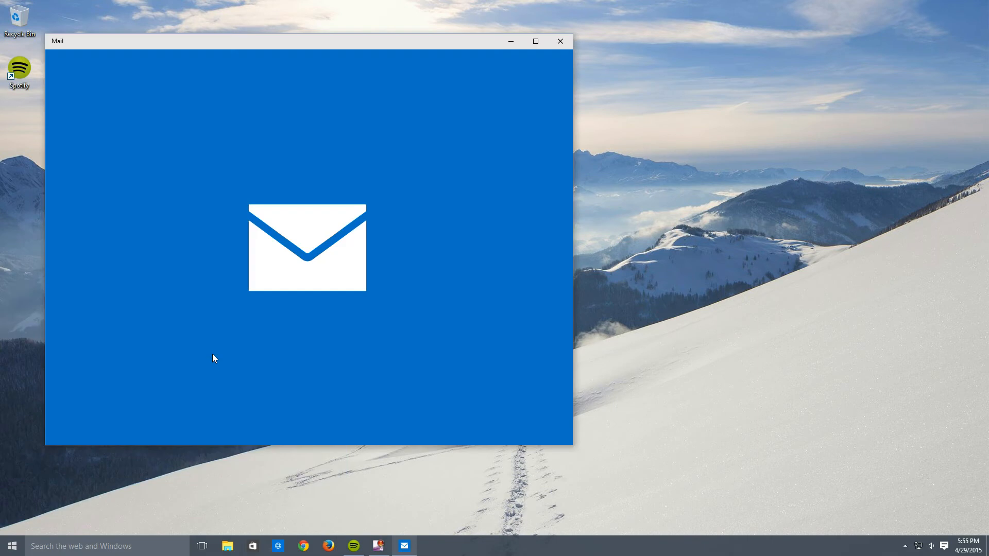
mouse_move(216, 349)
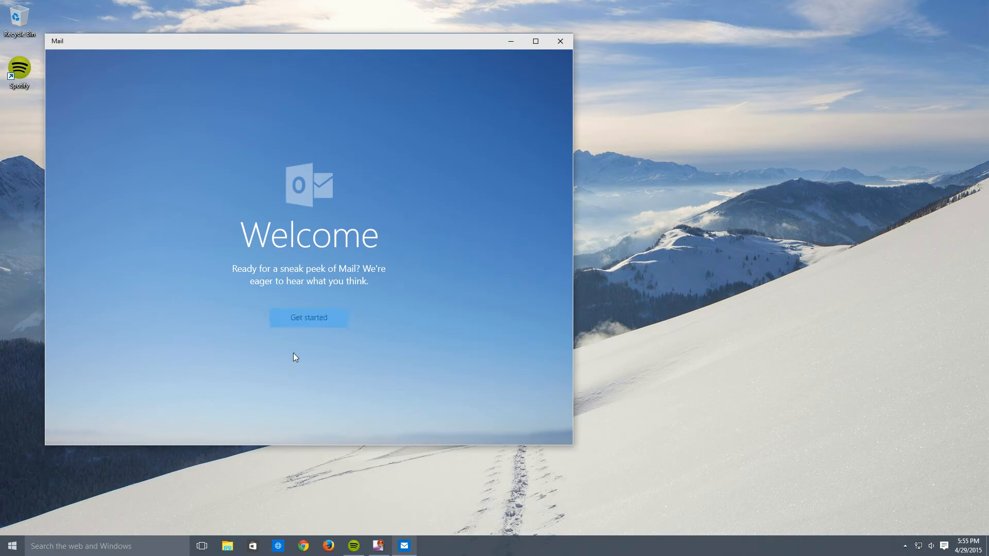
left_click(308, 317)
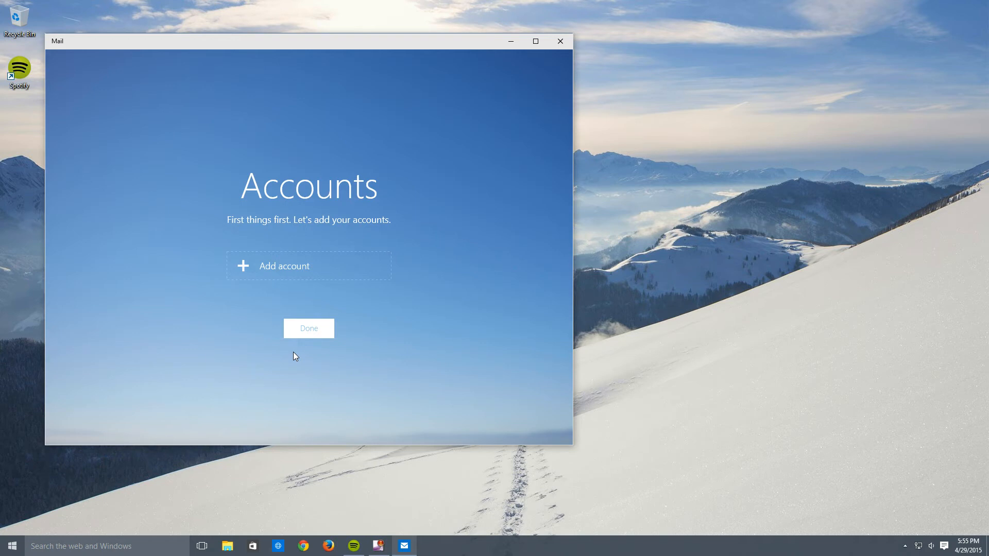
mouse_move(367, 410)
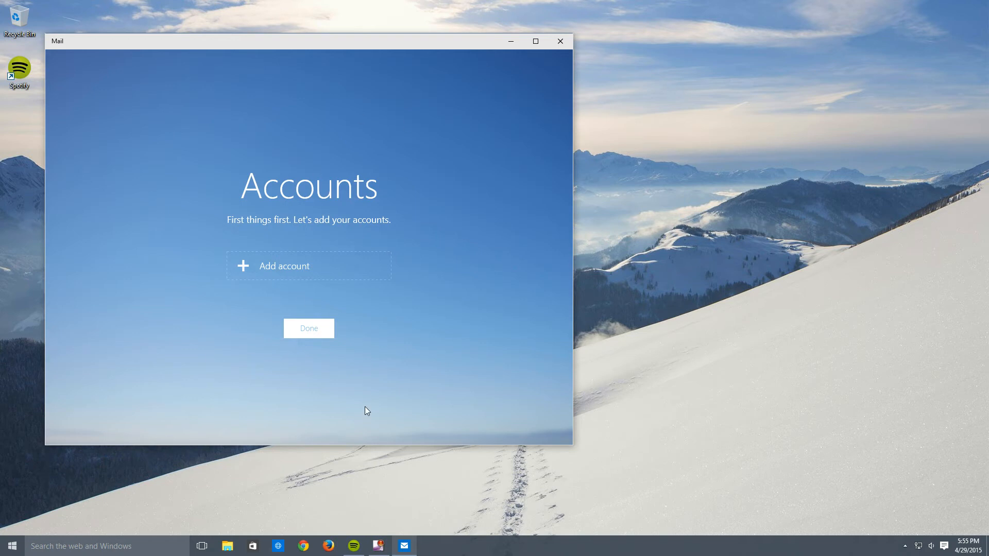
mouse_move(570, 129)
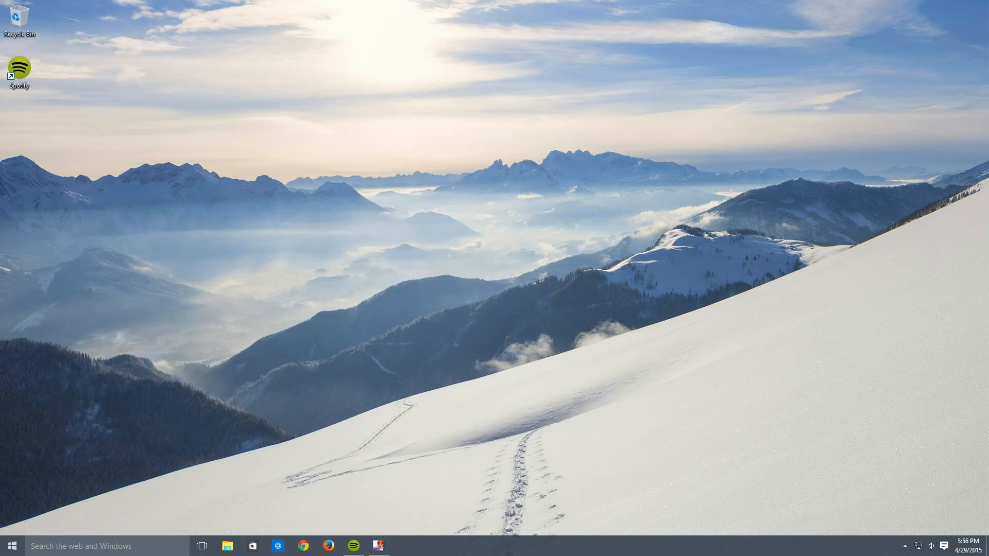
Open Calendar to its Welcome screen, then close it back to Start.
left_click(9, 546)
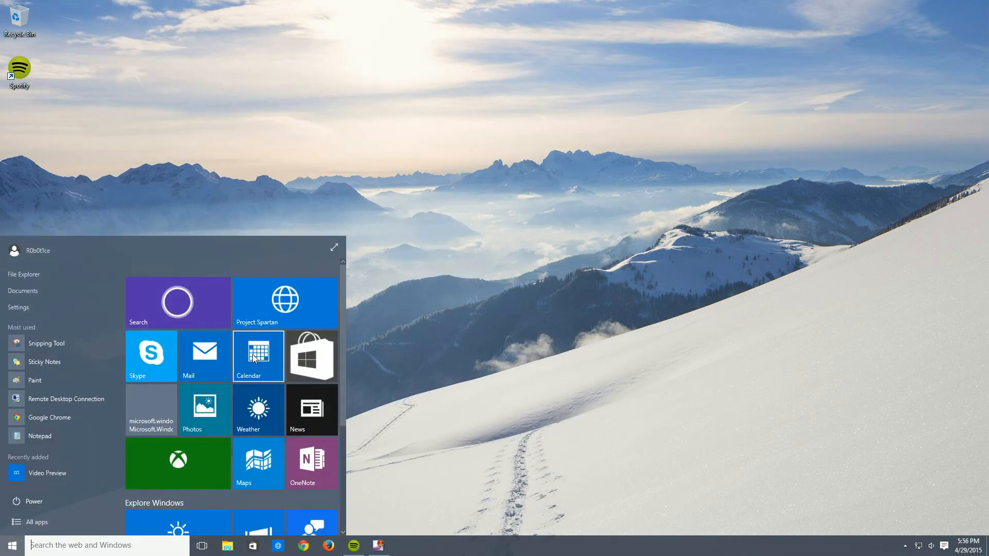
left_click(258, 355)
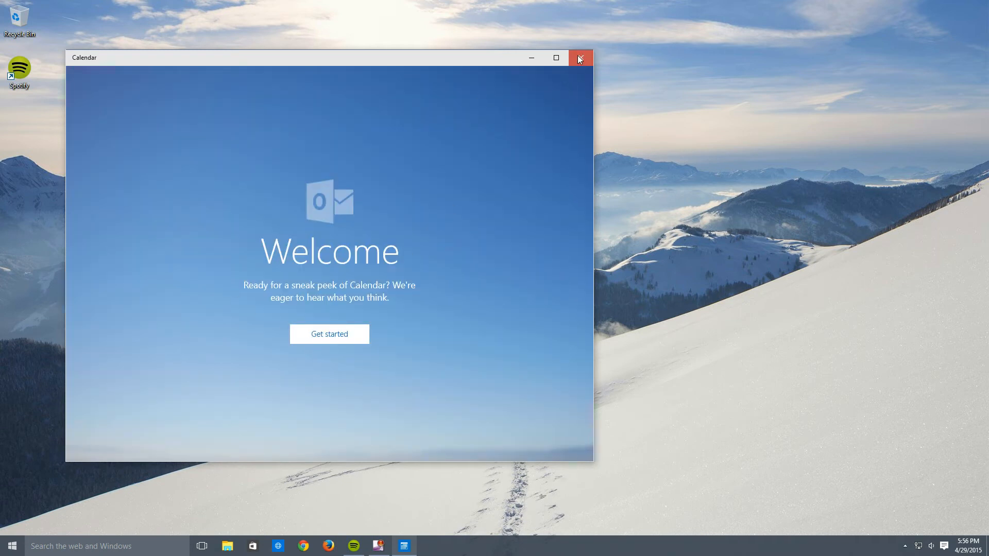
left_click(11, 544)
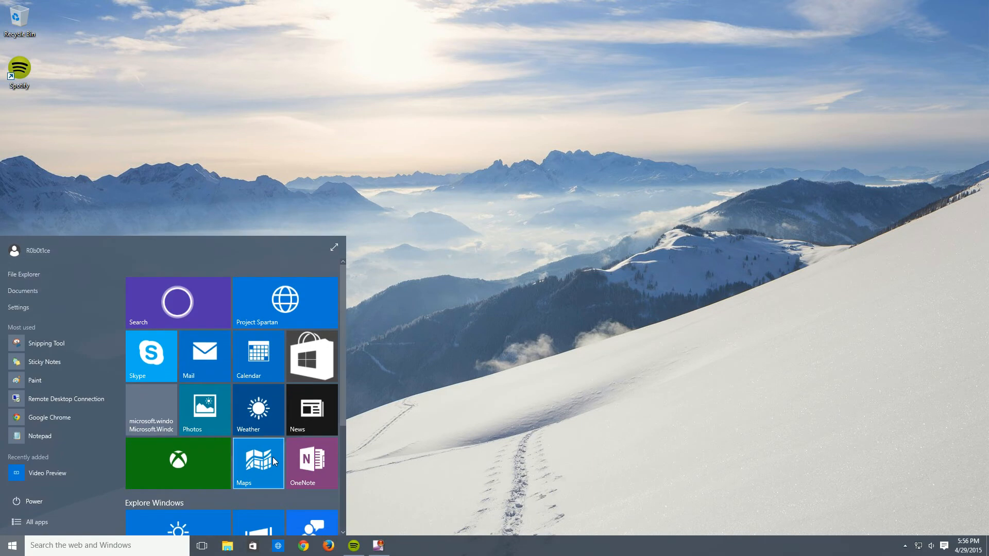
Launch Weather and search for New York as the default location.
left_click(257, 409)
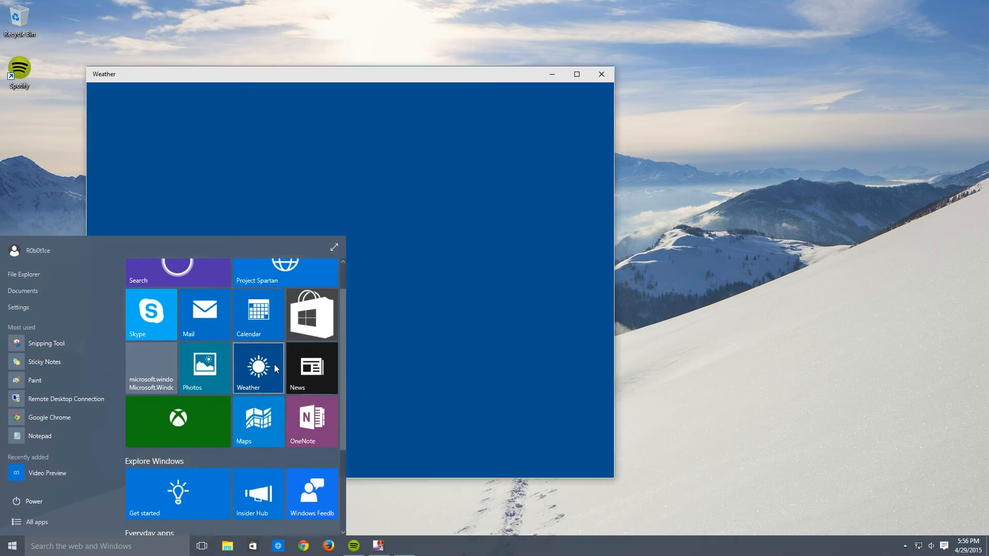
left_click(258, 368)
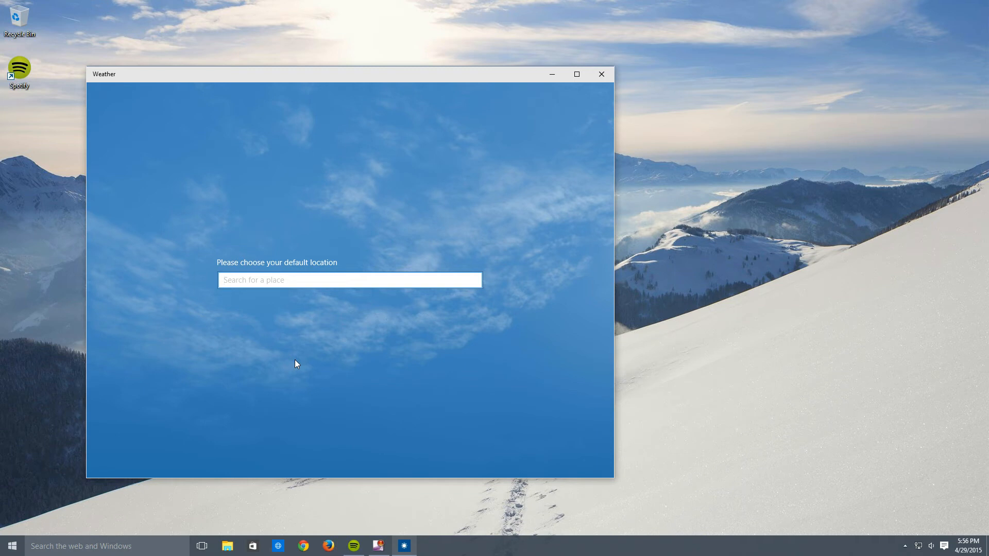
type("New York City")
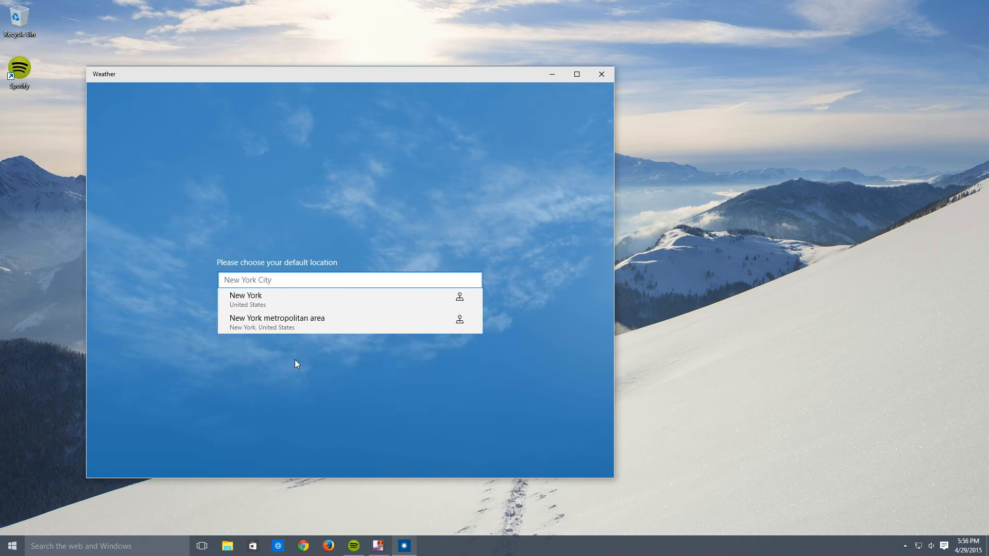
left_click(246, 299)
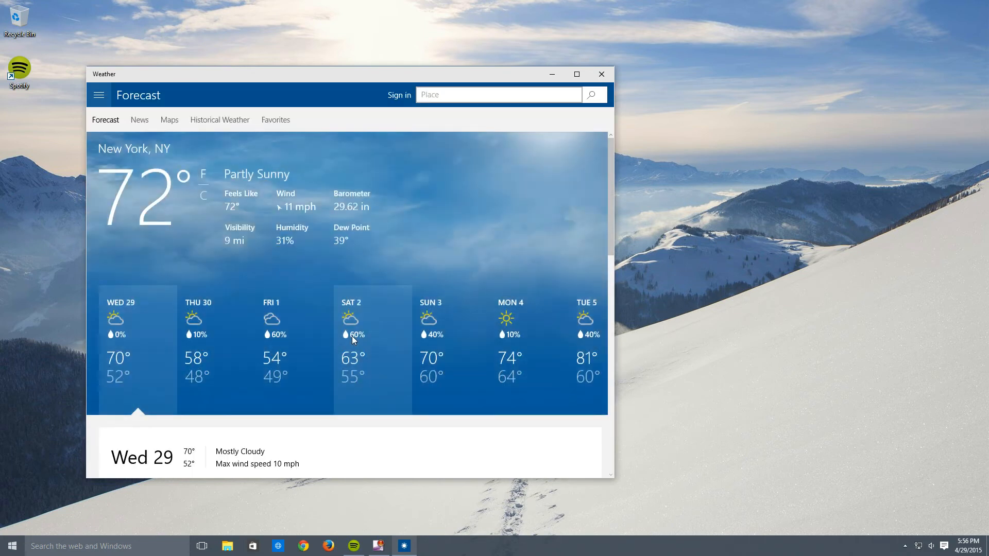
scroll("right", 3)
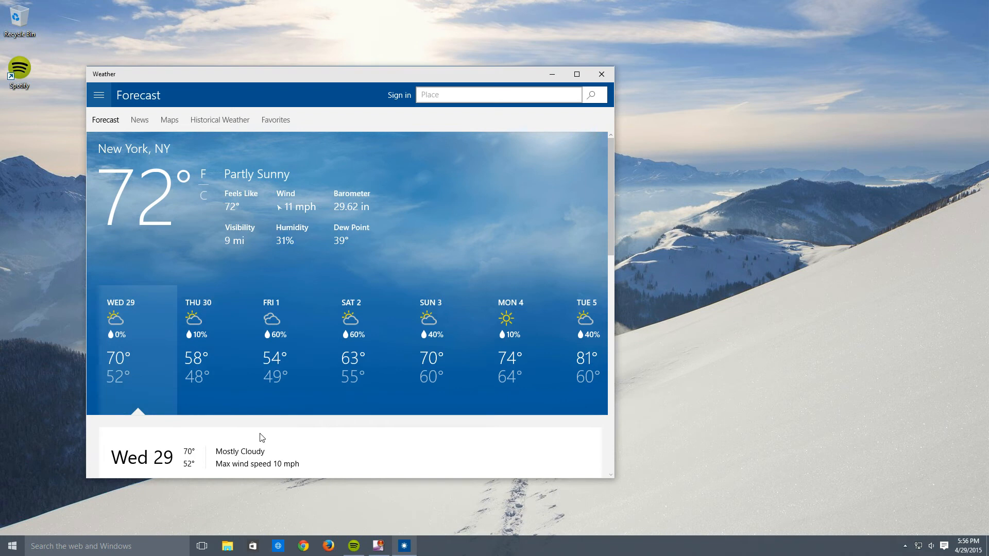
mouse_move(451, 320)
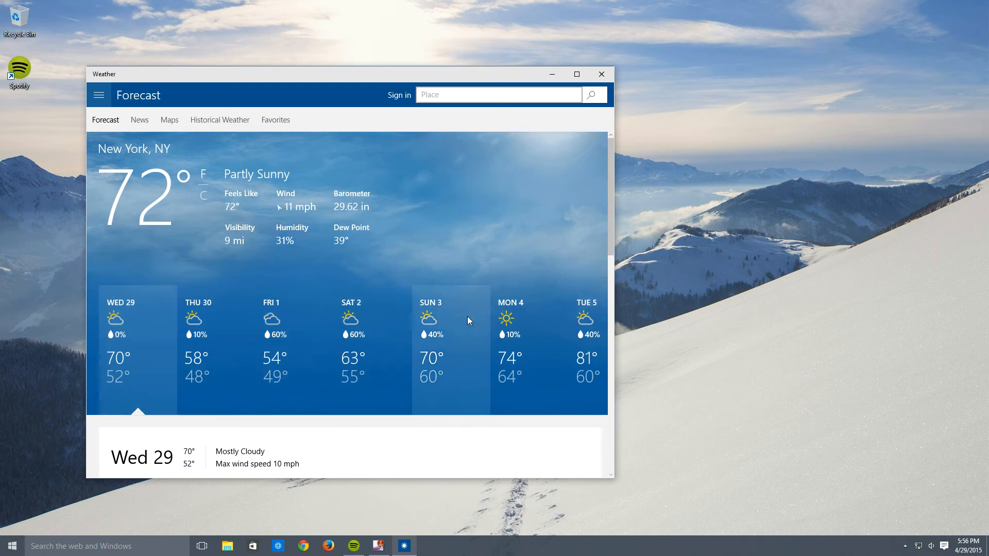
scroll("down", 3)
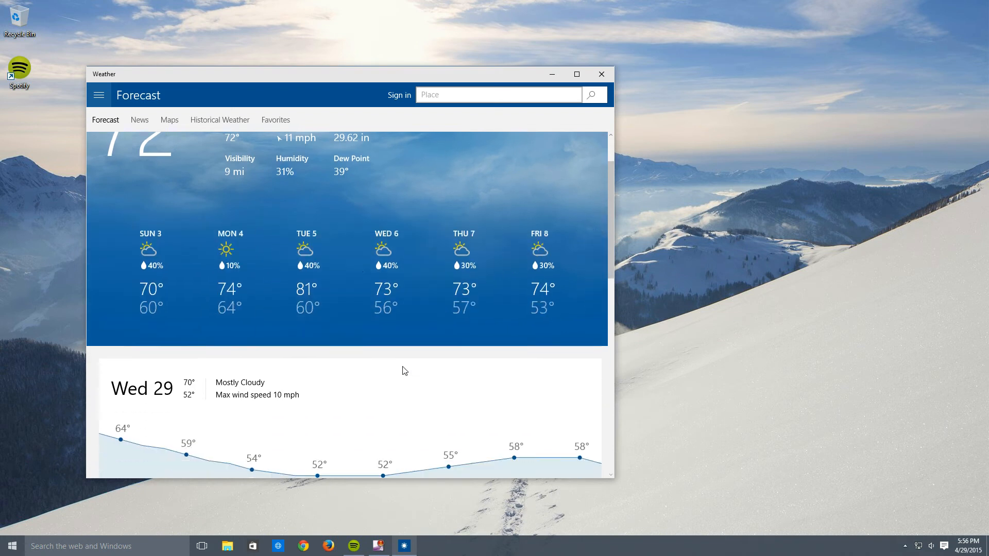
scroll("down", 3)
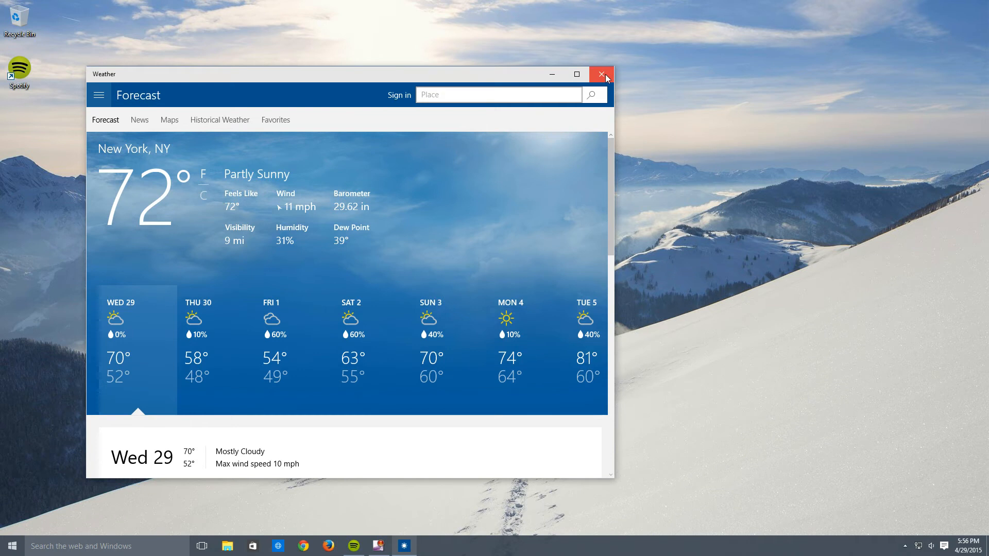
Close Weather, scroll Start to Everyday apps, then dismiss the Start menu.
left_click(603, 74)
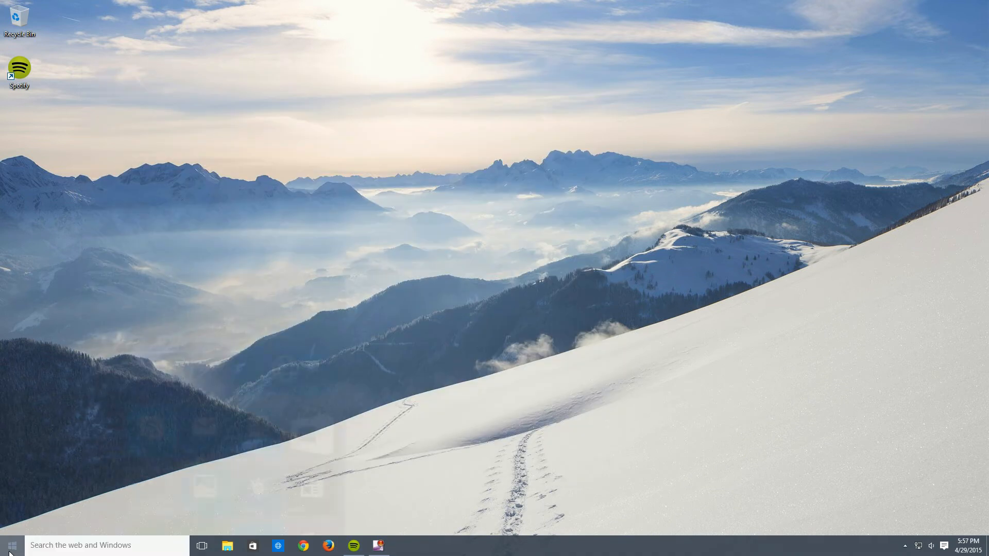
left_click(10, 544)
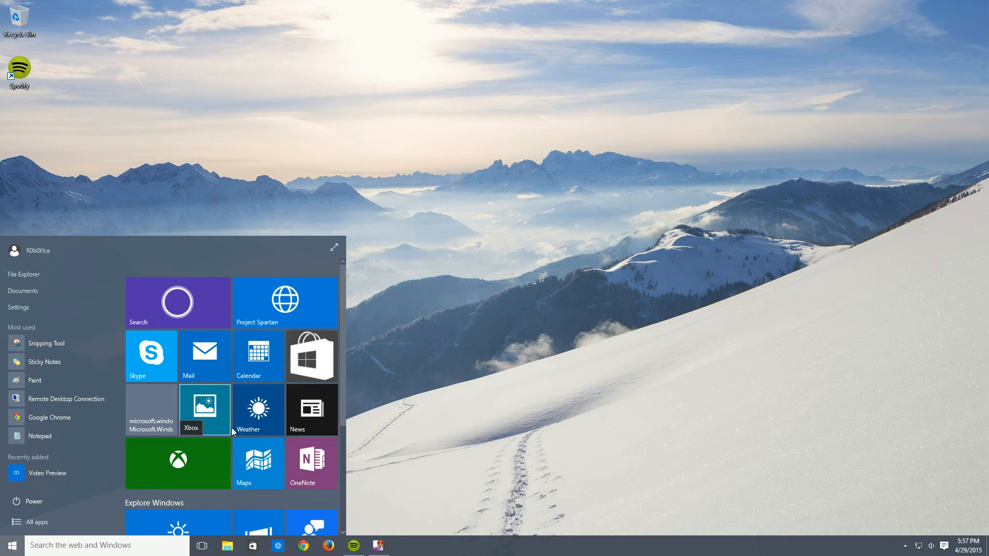
mouse_move(271, 410)
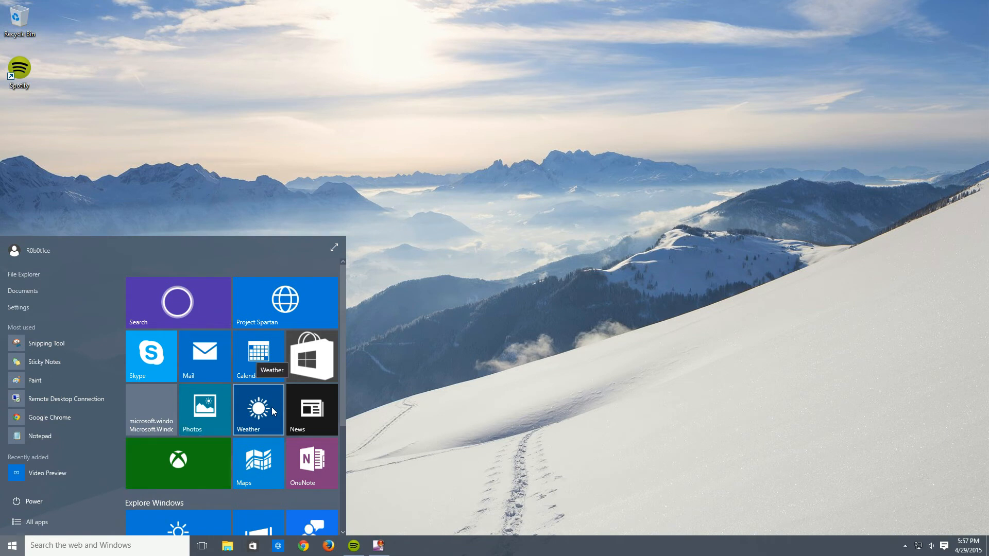
mouse_move(258, 410)
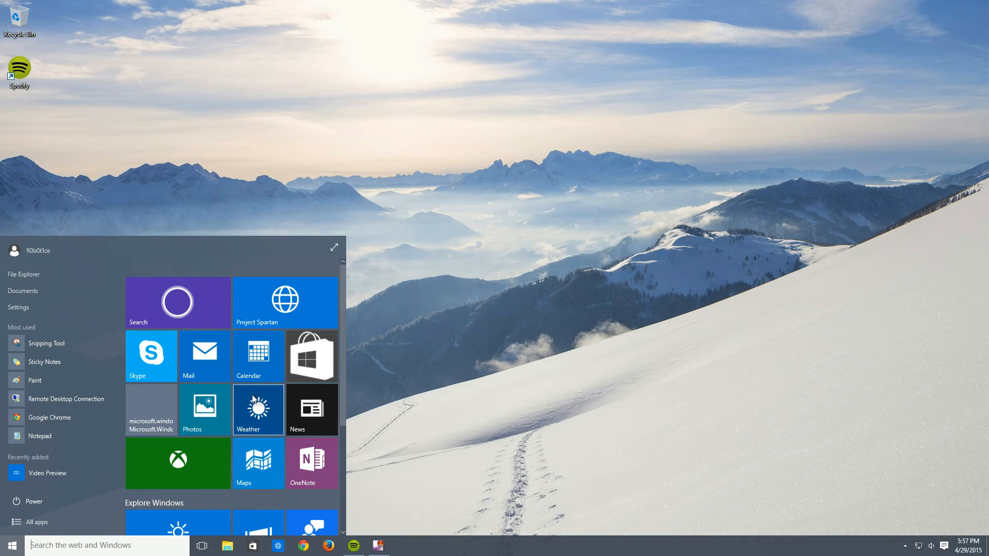
mouse_move(258, 409)
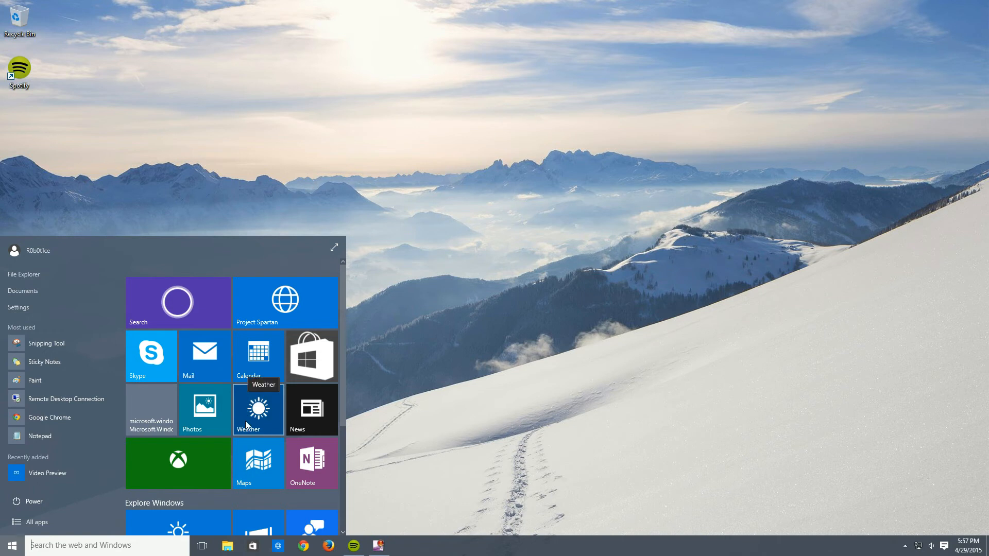
scroll("down", 3)
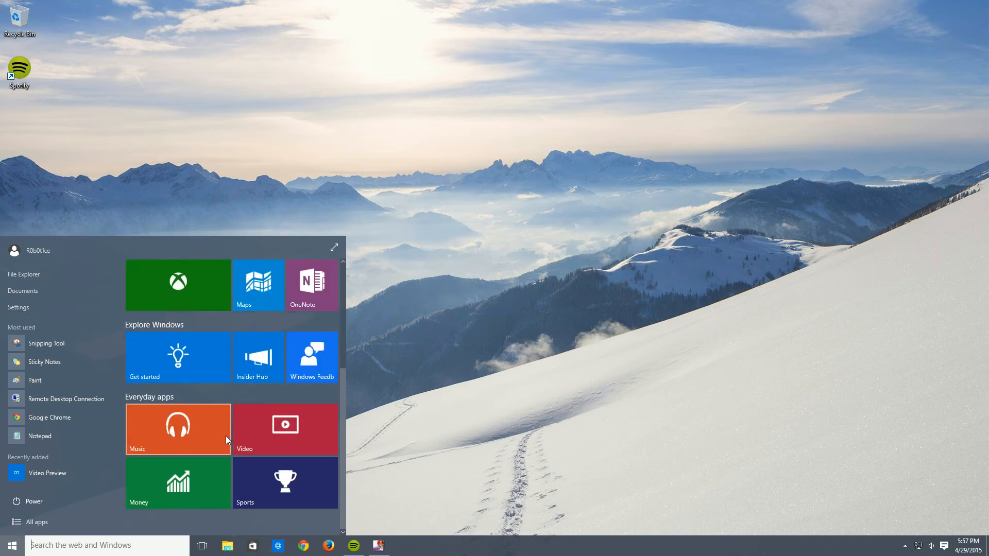
mouse_move(306, 434)
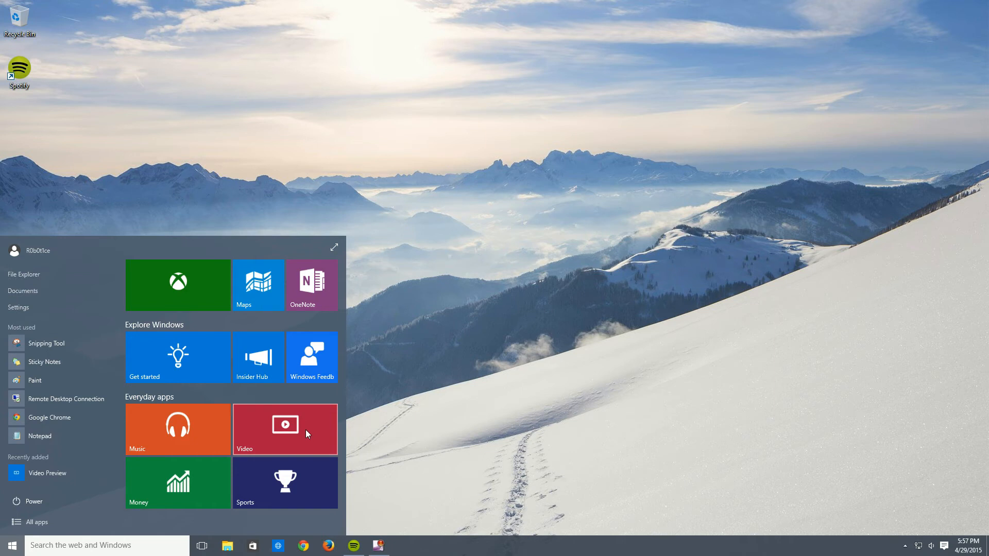
left_click(11, 545)
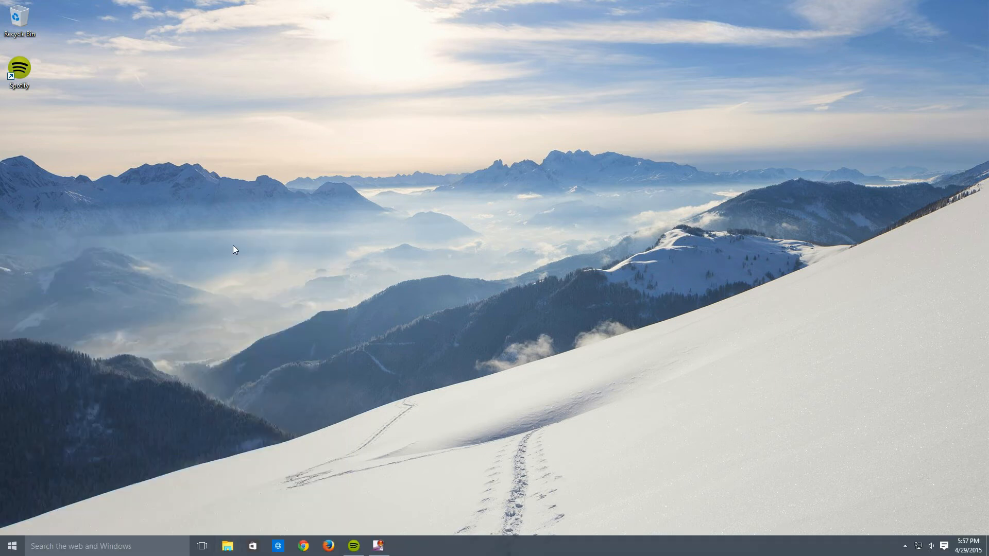
Open File Explorer and play the 2-11-2015 ScreenCapture video from Recent files.
left_click(227, 546)
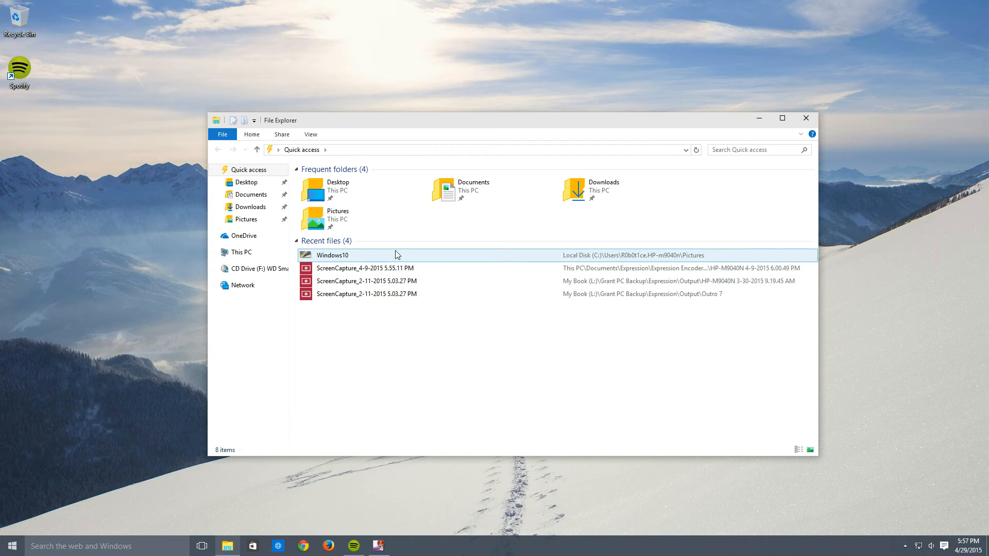
left_click(391, 281)
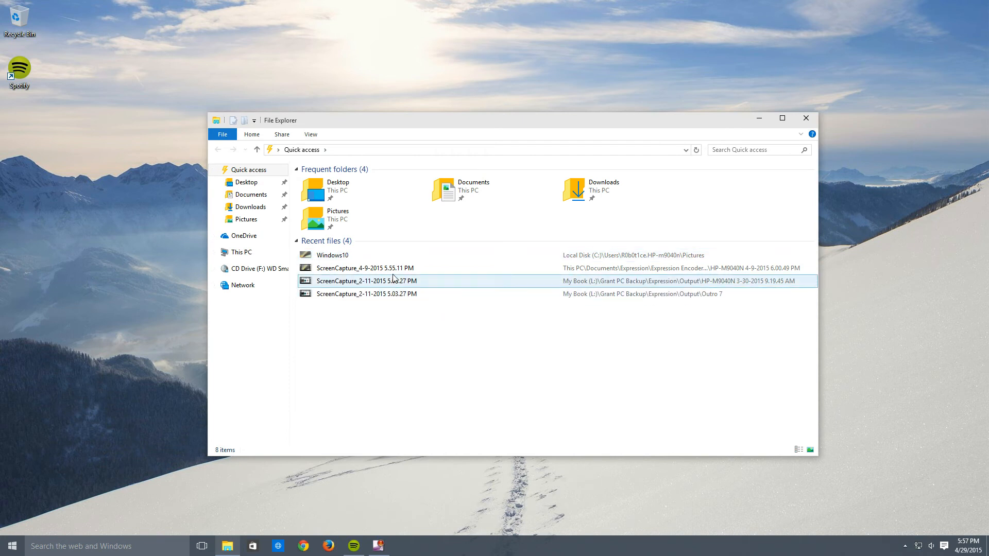
double_click(365, 281)
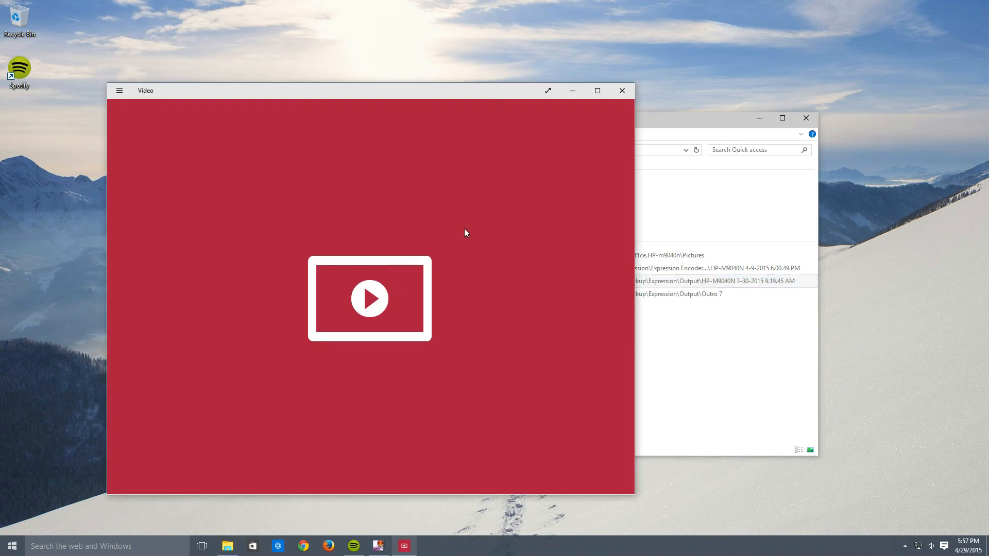
Close the Video player window after the screen capture plays.
left_click(119, 90)
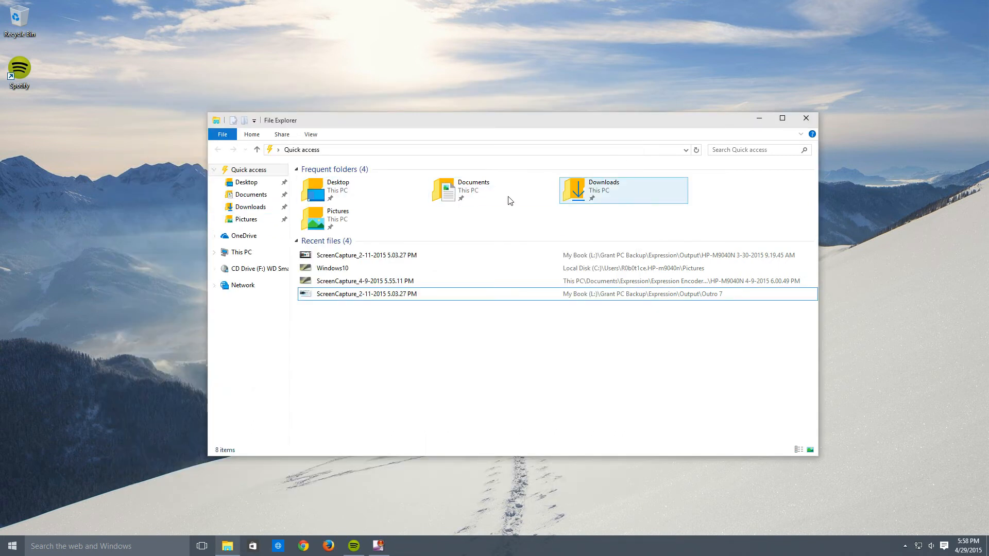
Browse This PC and the empty Music folder, then return to This PC.
left_click(241, 252)
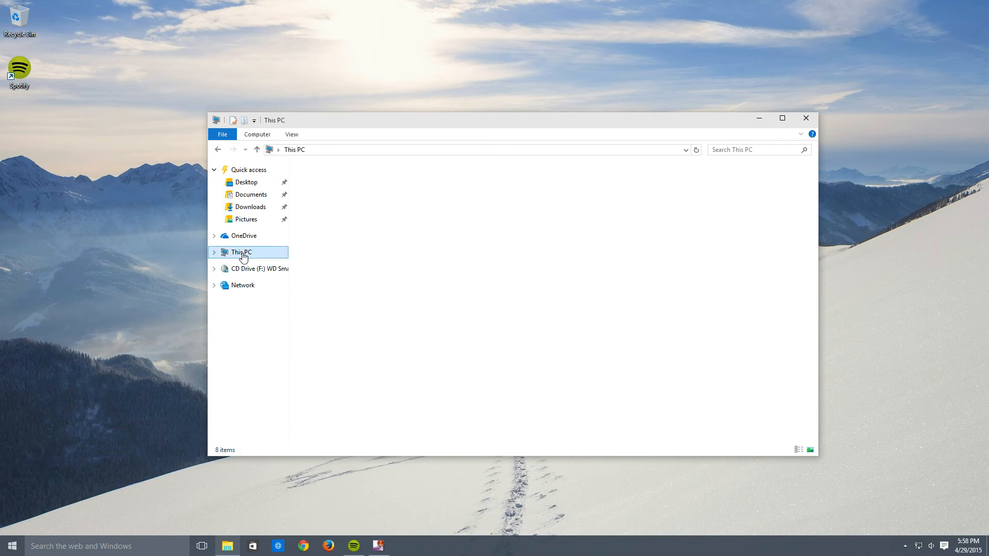
left_click(242, 252)
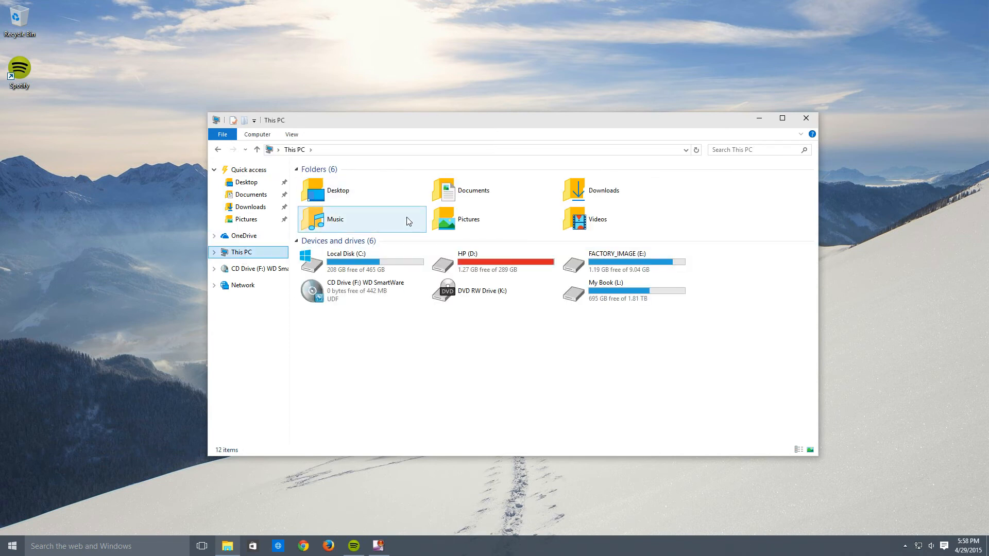
double_click(335, 219)
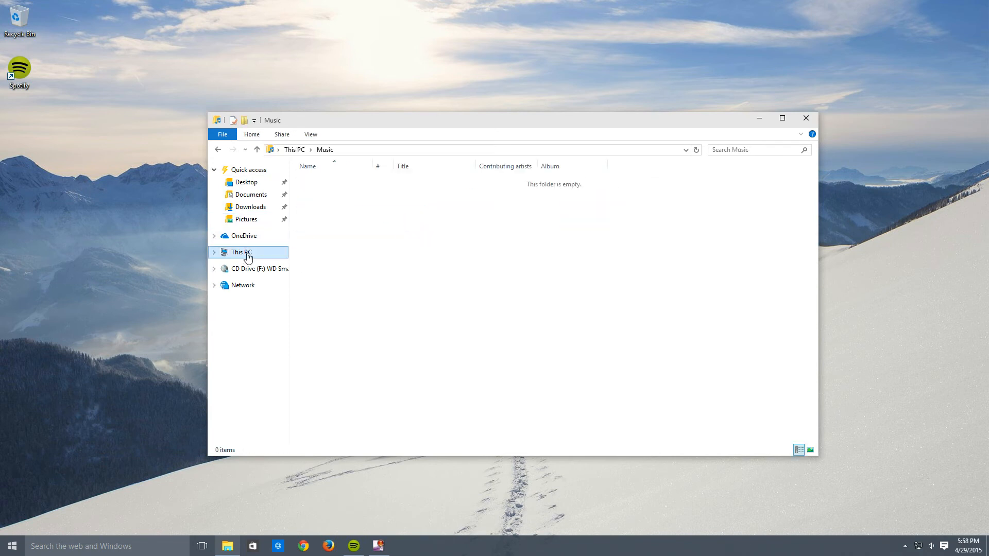
left_click(242, 252)
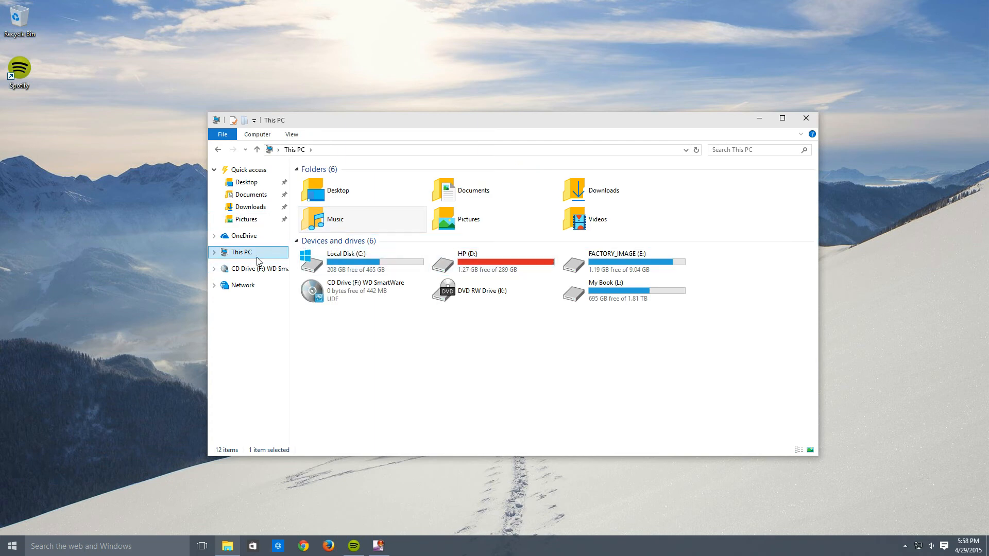
mouse_move(242, 236)
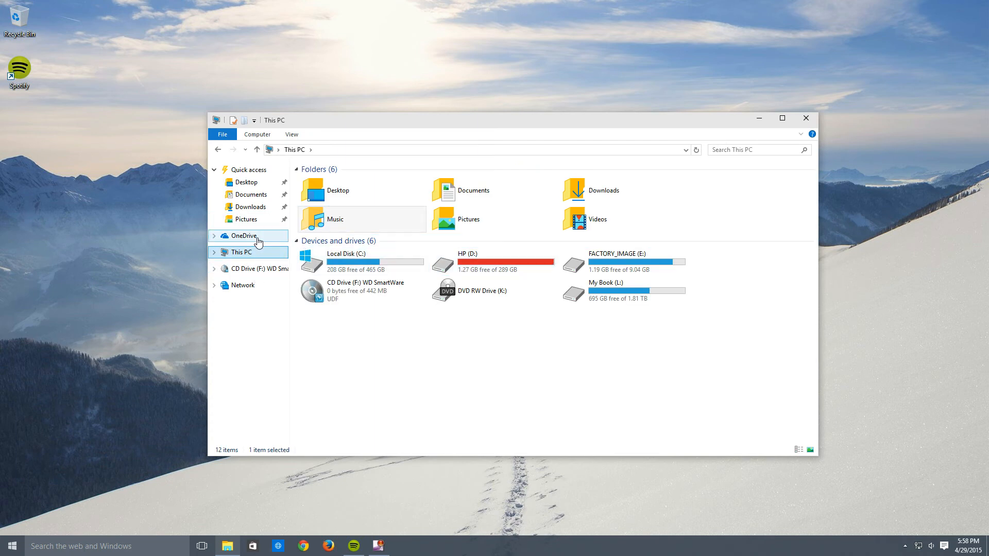
Open Local Disk (C:) > Users and cancel the access-permission prompt for another profile.
double_click(346, 261)
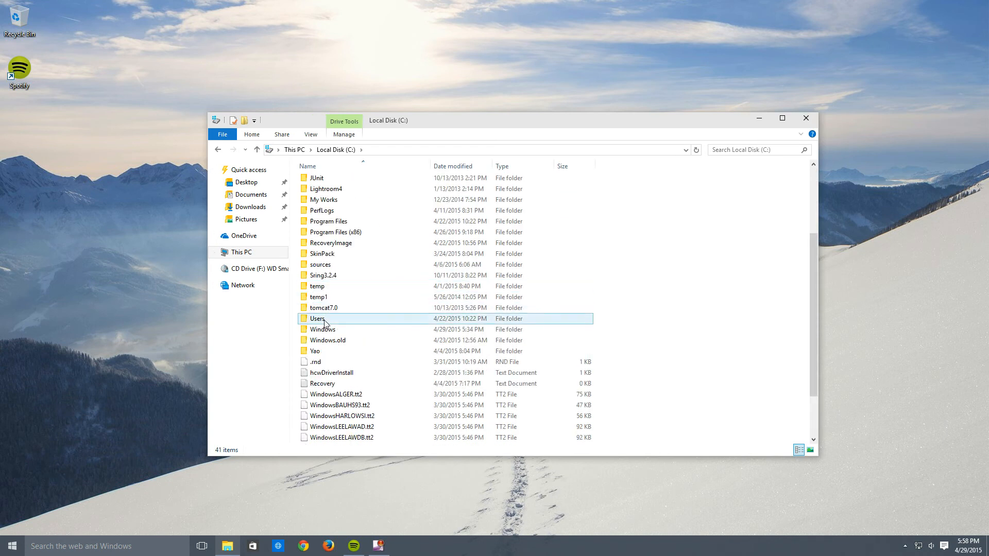
double_click(317, 318)
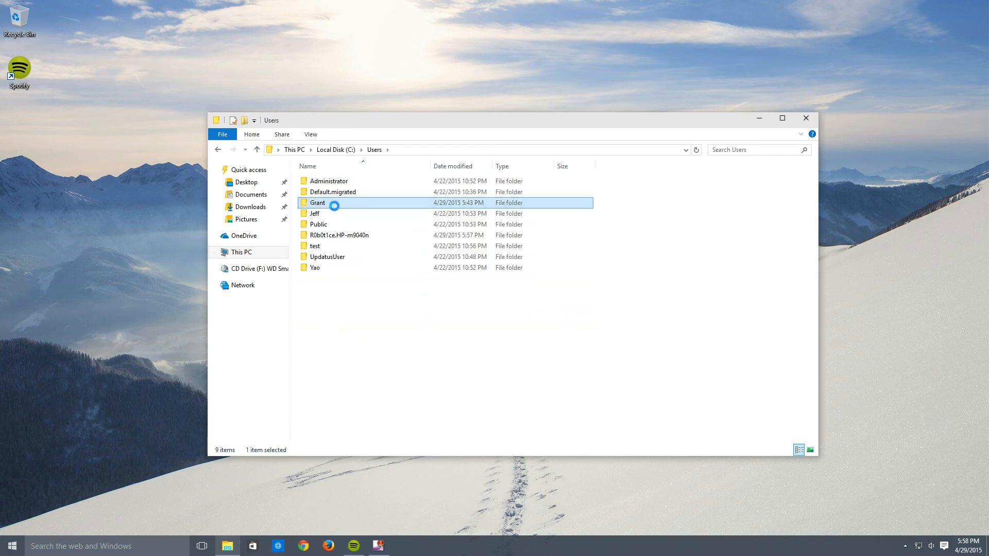
double_click(318, 202)
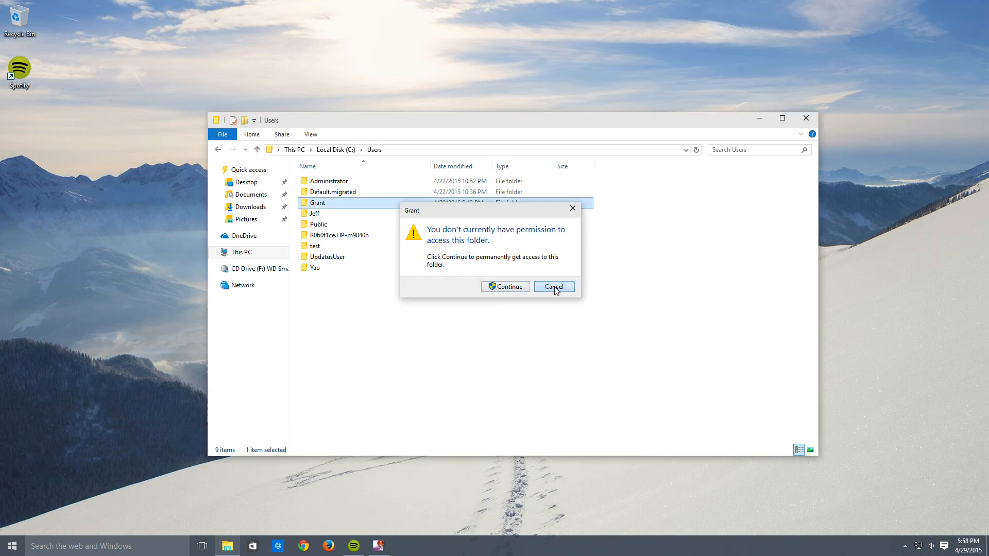
left_click(553, 287)
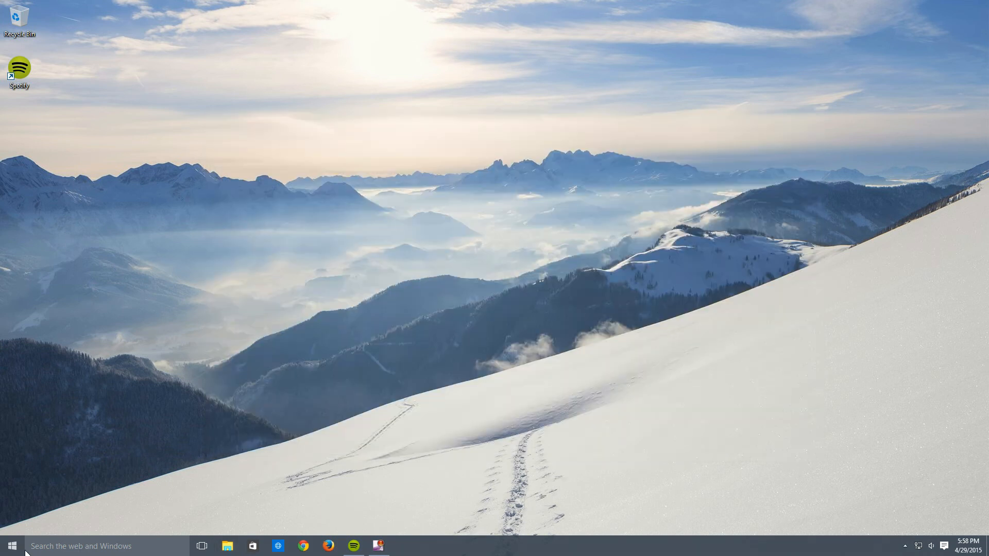
Launch News from Start and scroll through the Top Stories headlines.
left_click(9, 546)
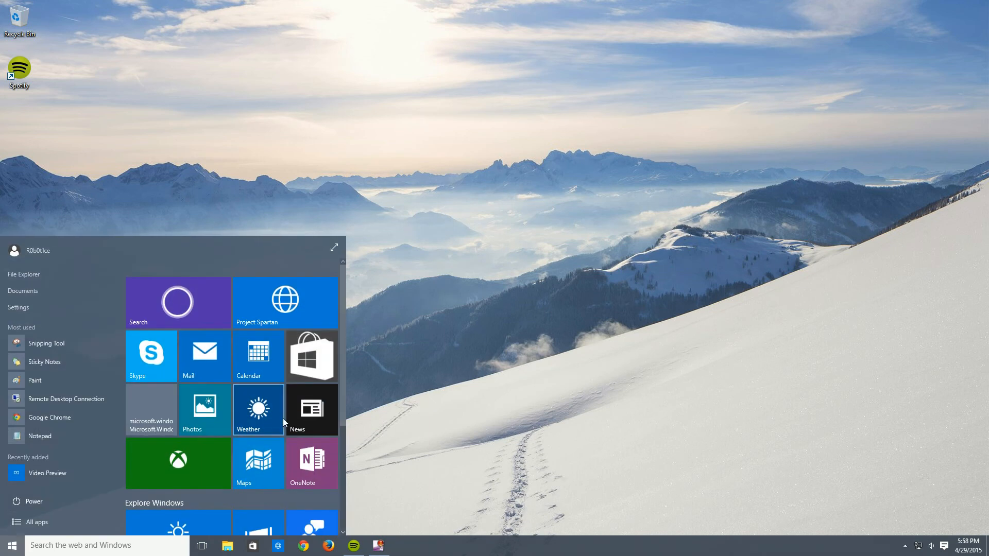
left_click(295, 410)
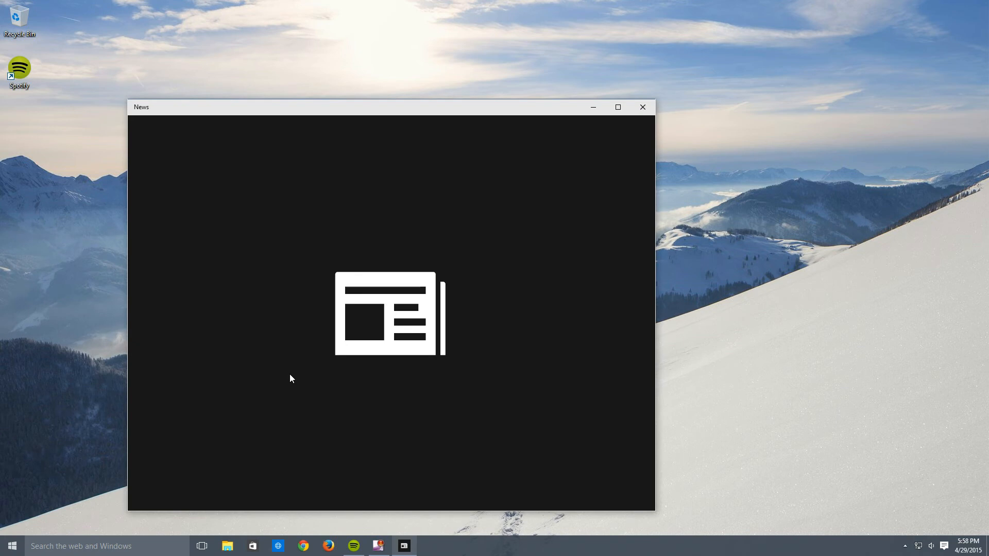
mouse_move(291, 376)
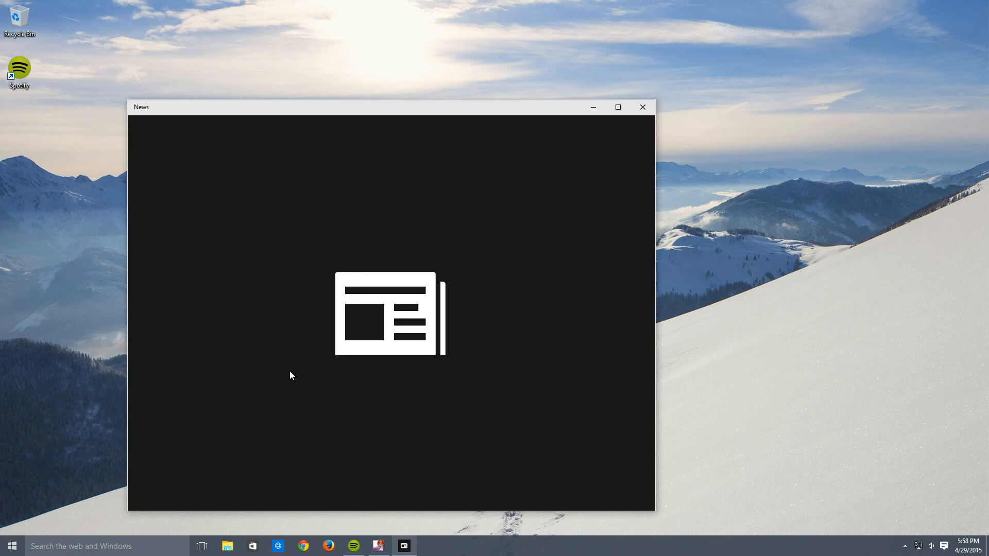
mouse_move(292, 337)
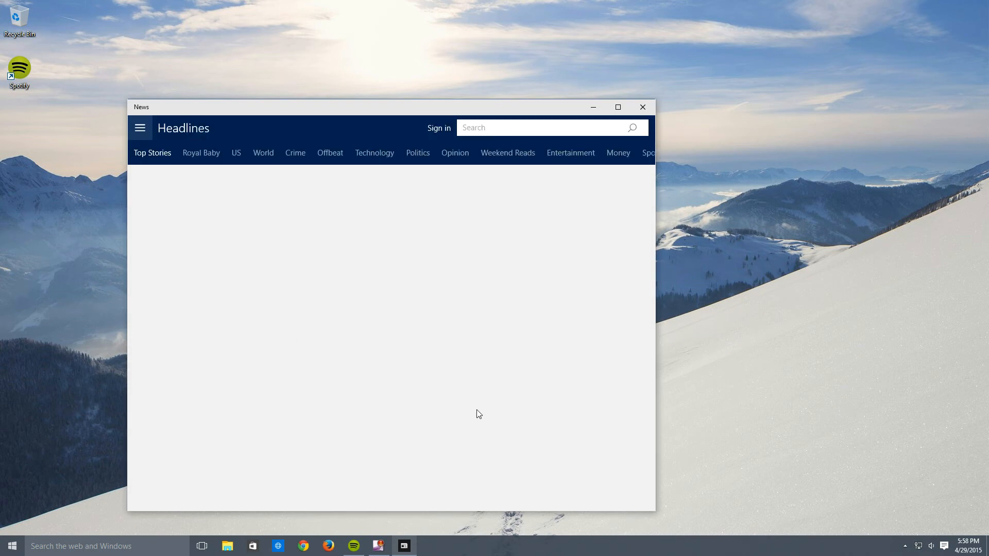
mouse_move(451, 407)
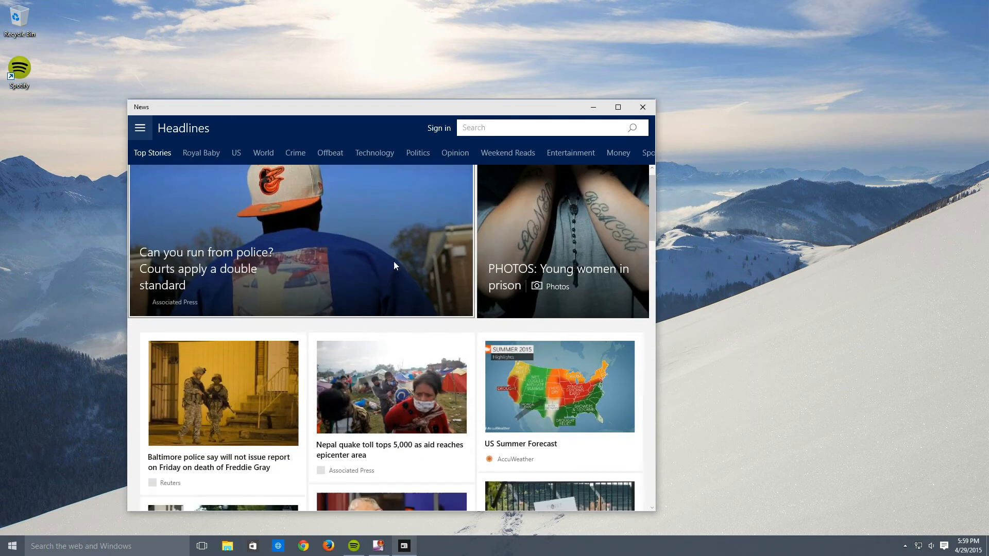
scroll("down", 3)
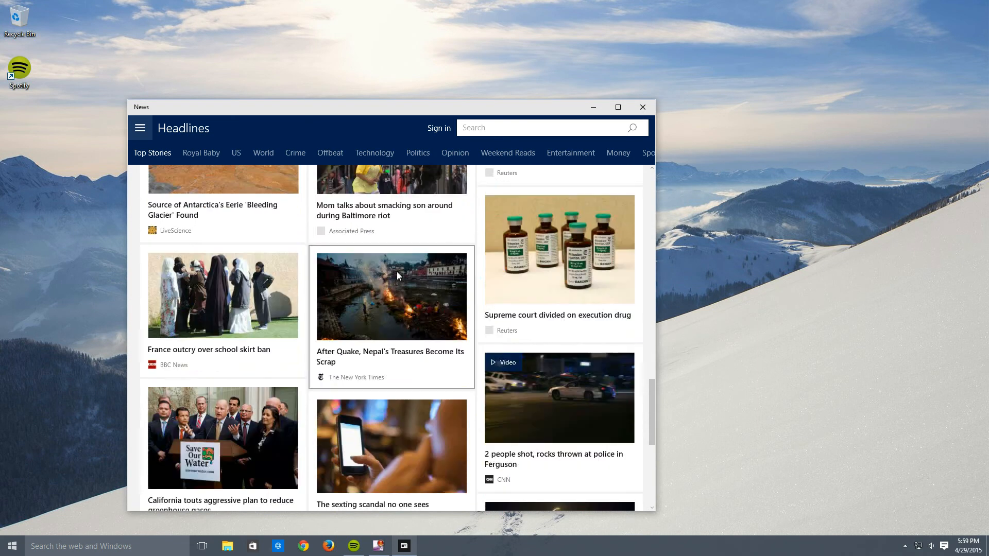
scroll("down", 3)
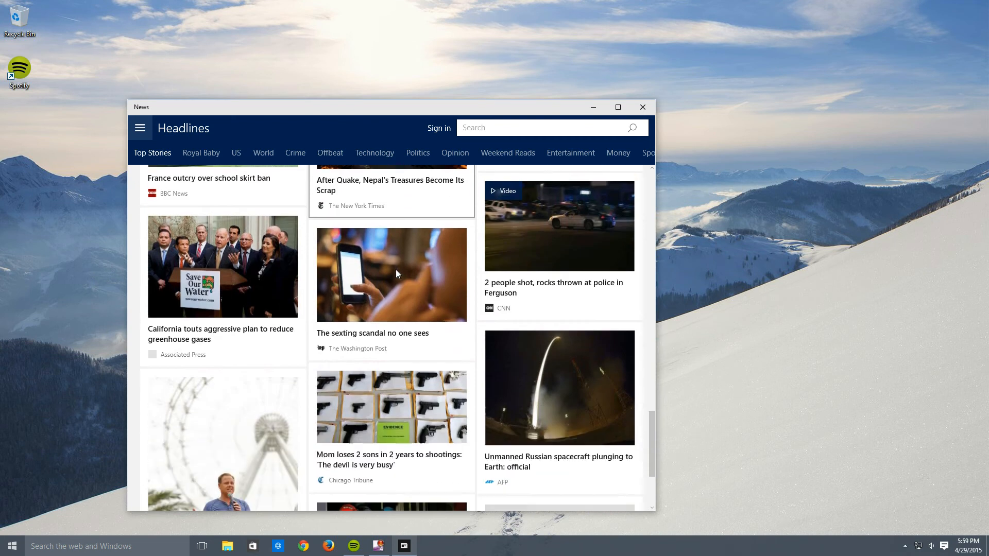
scroll("down", 3)
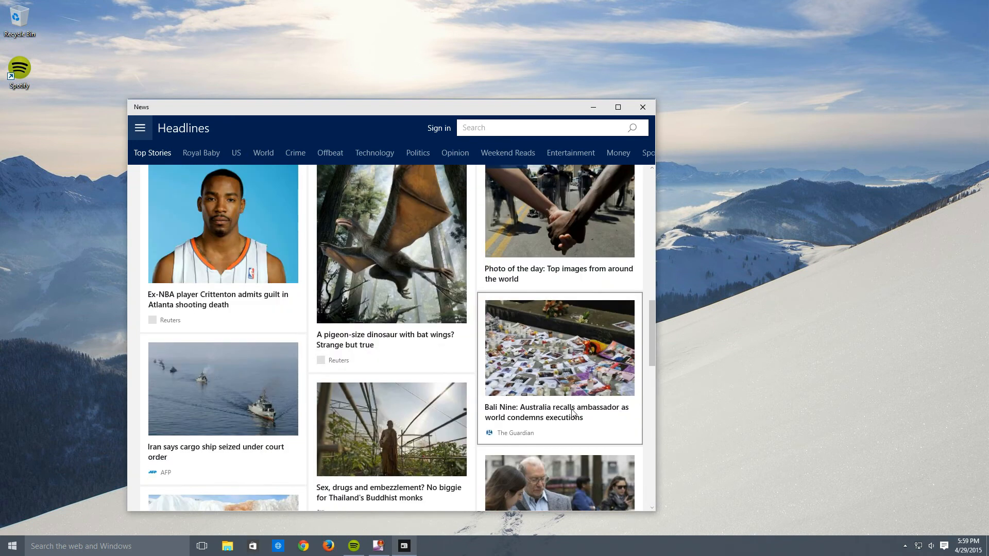
scroll("down", 3)
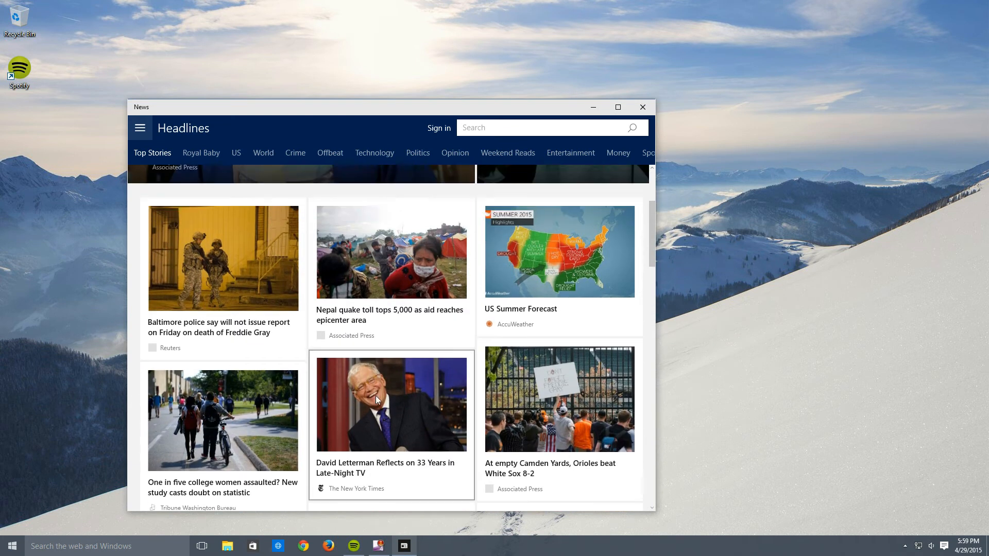
Read the David Letterman story, then close the News app.
left_click(391, 403)
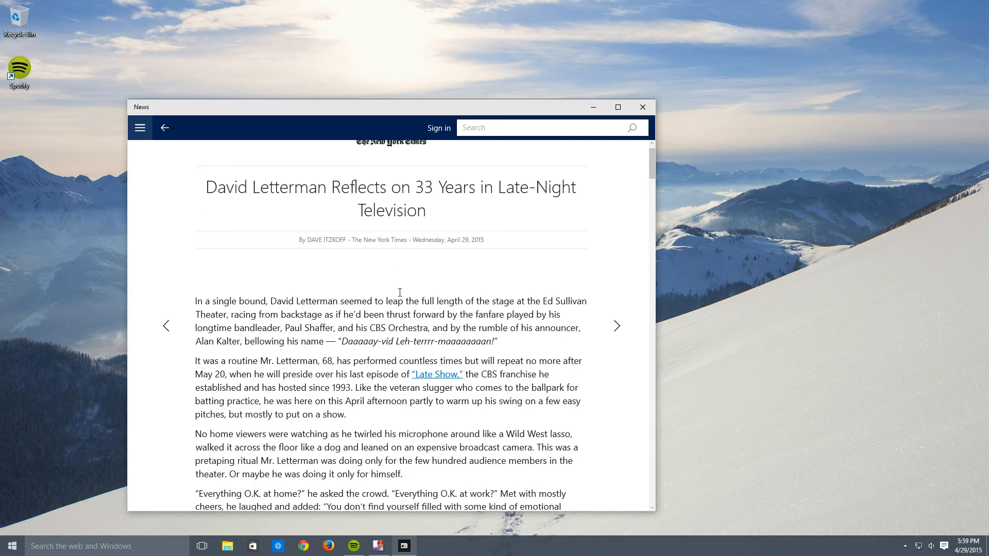
scroll("down", 3)
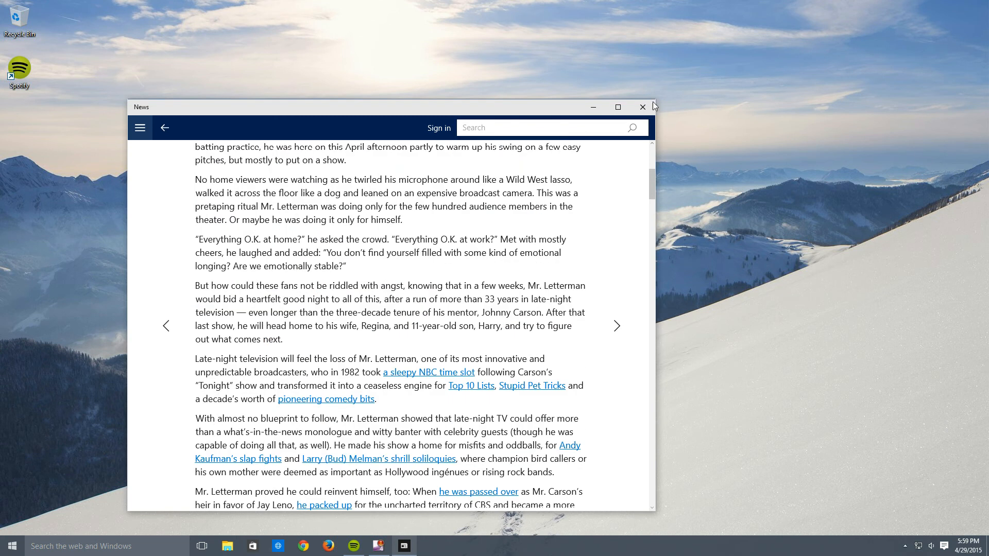
left_click(642, 107)
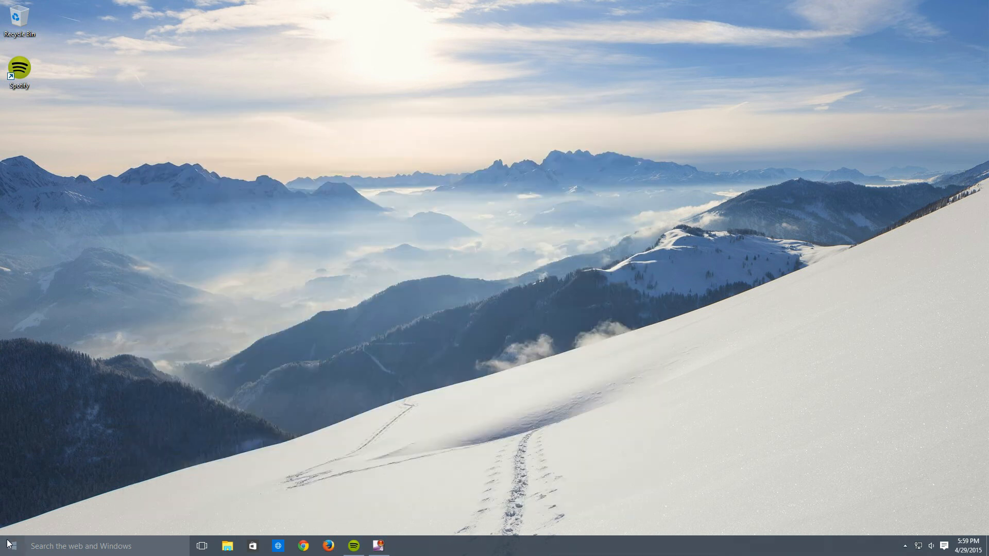
left_click(9, 545)
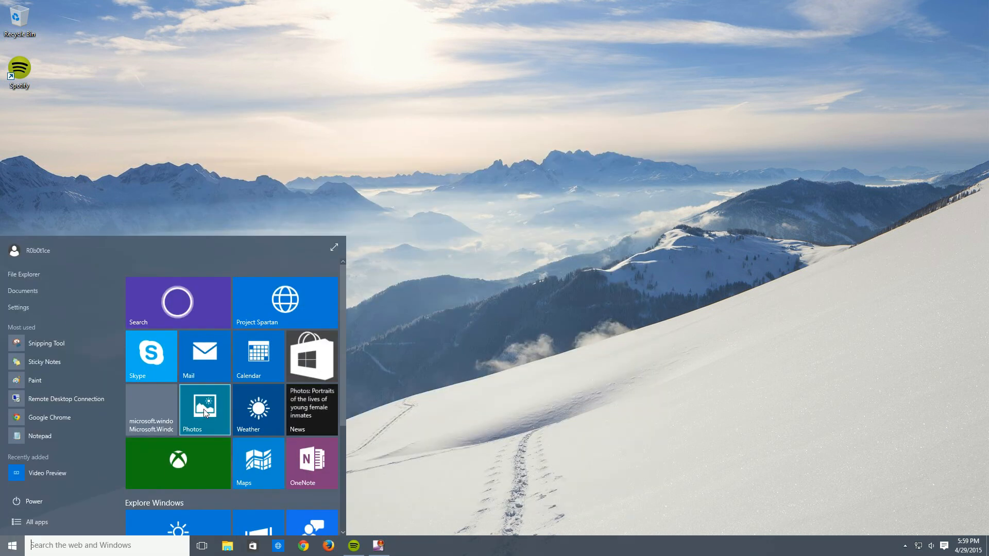
mouse_move(204, 410)
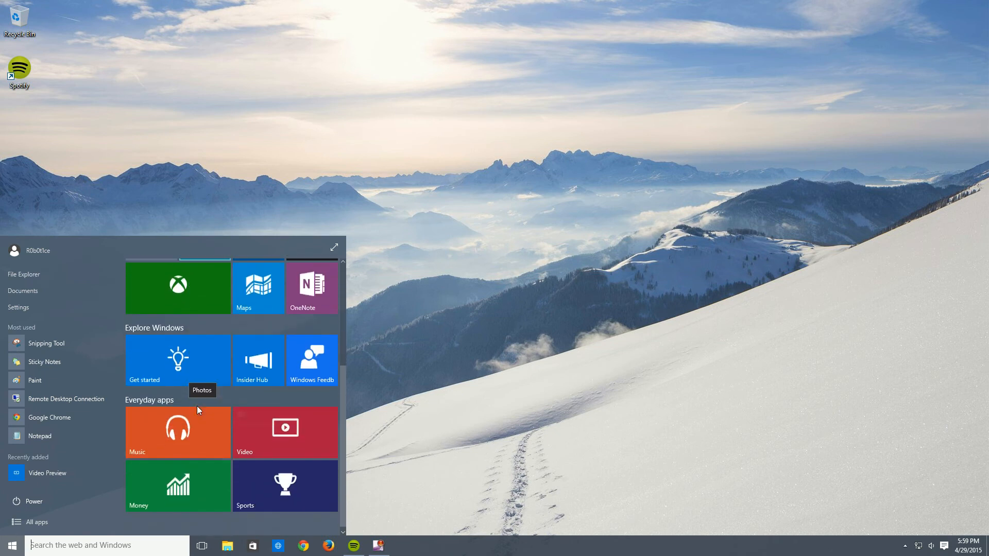
left_click(177, 433)
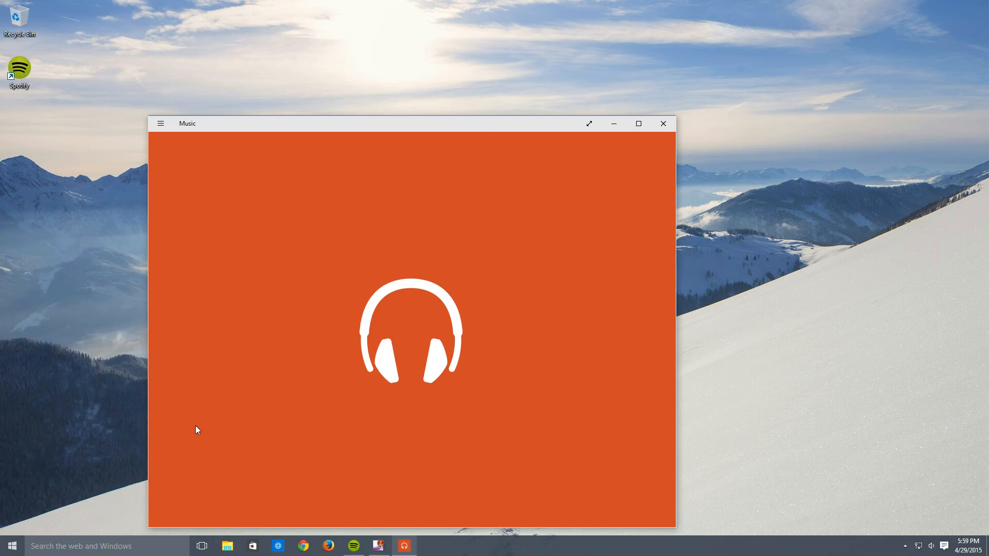
mouse_move(488, 298)
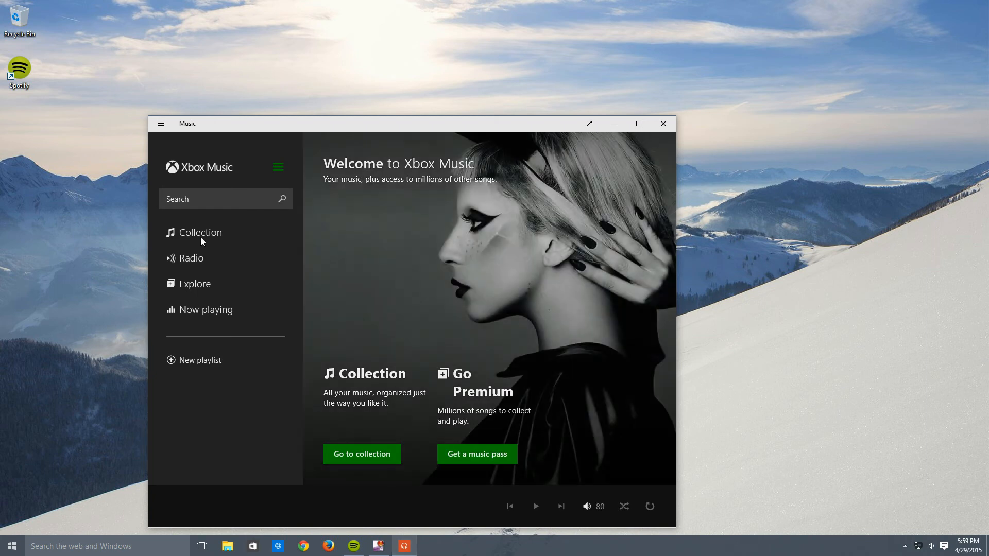
left_click(201, 232)
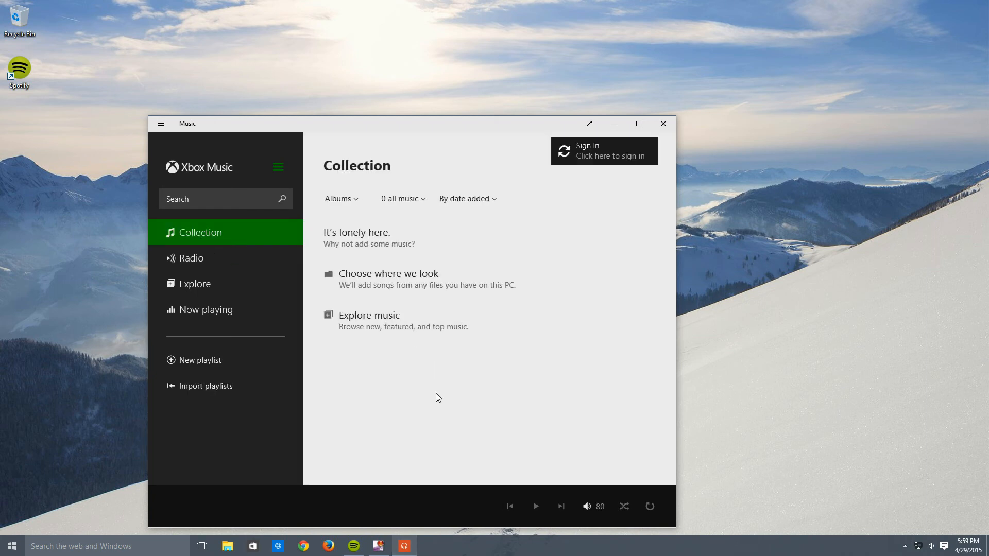
mouse_move(444, 284)
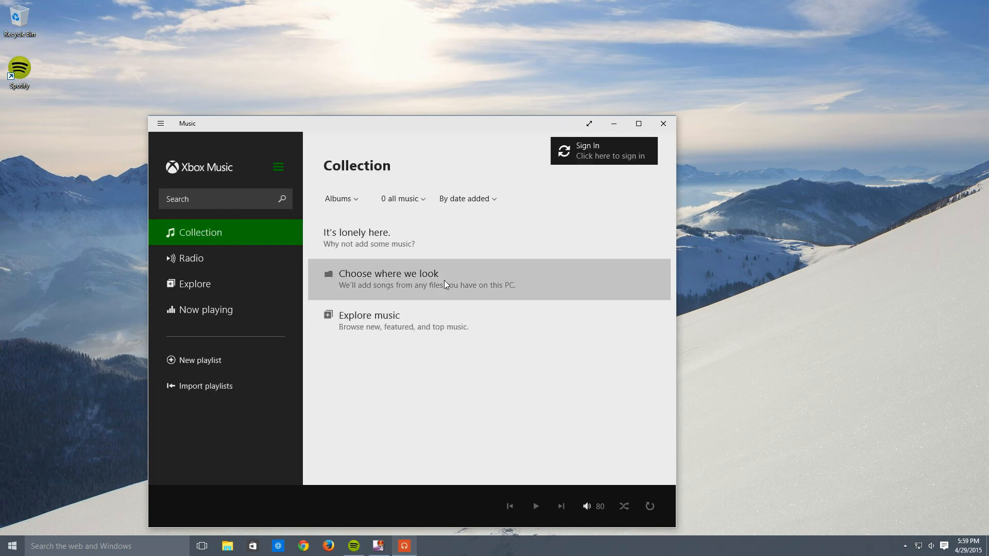
mouse_move(663, 124)
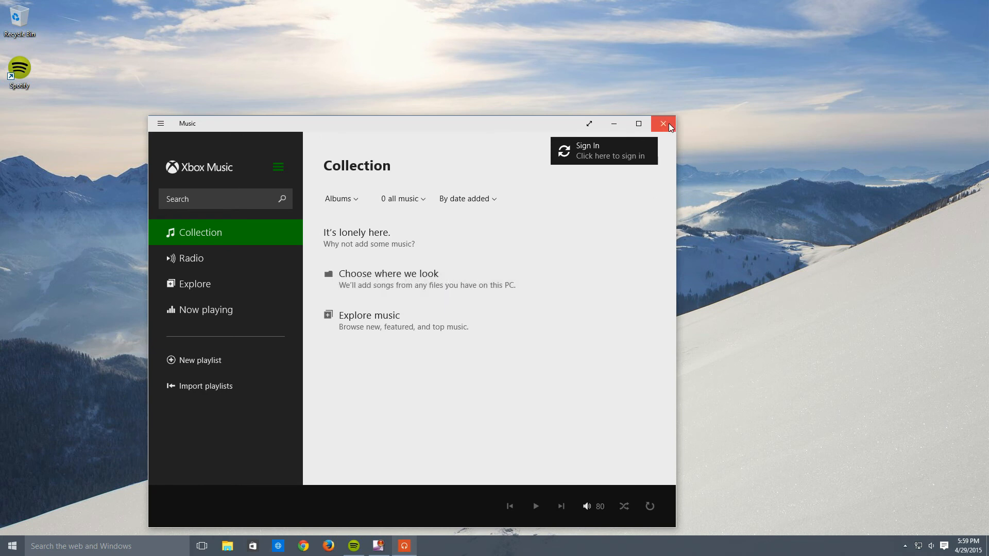
left_click(663, 123)
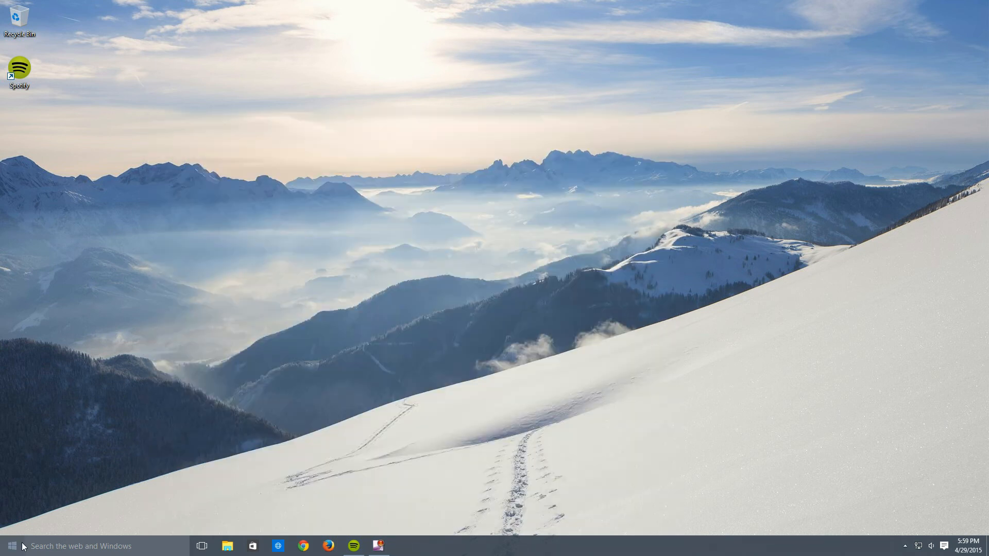
left_click(9, 546)
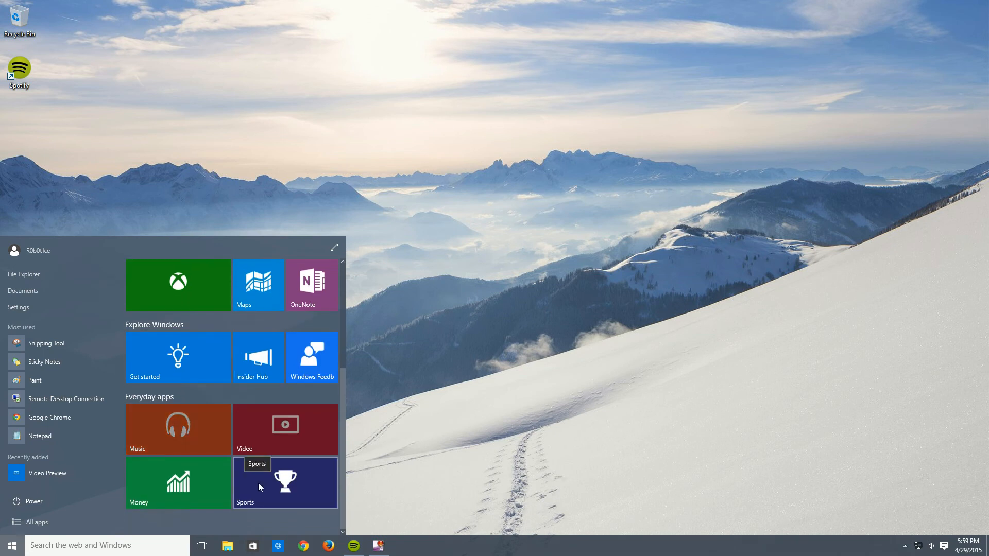
left_click(284, 482)
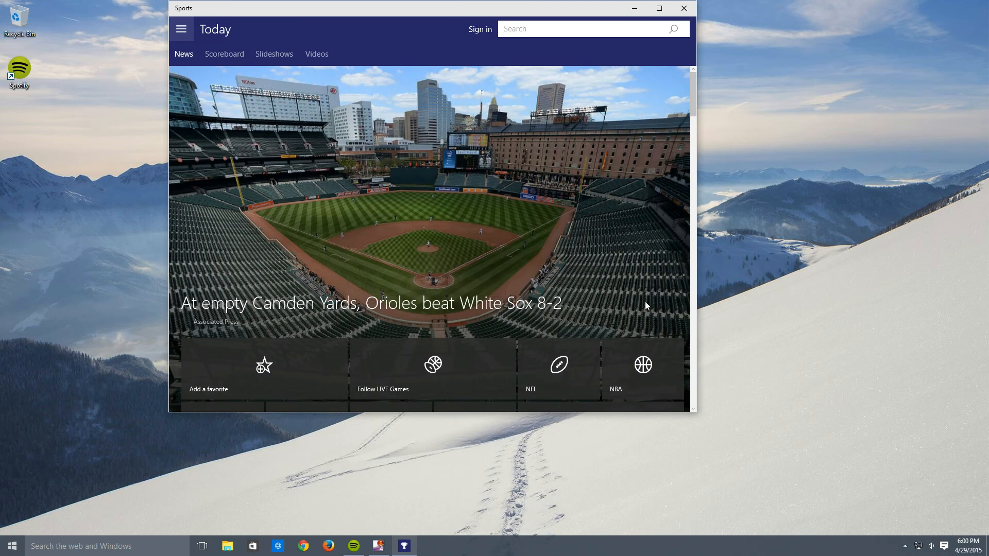
scroll("down", 3)
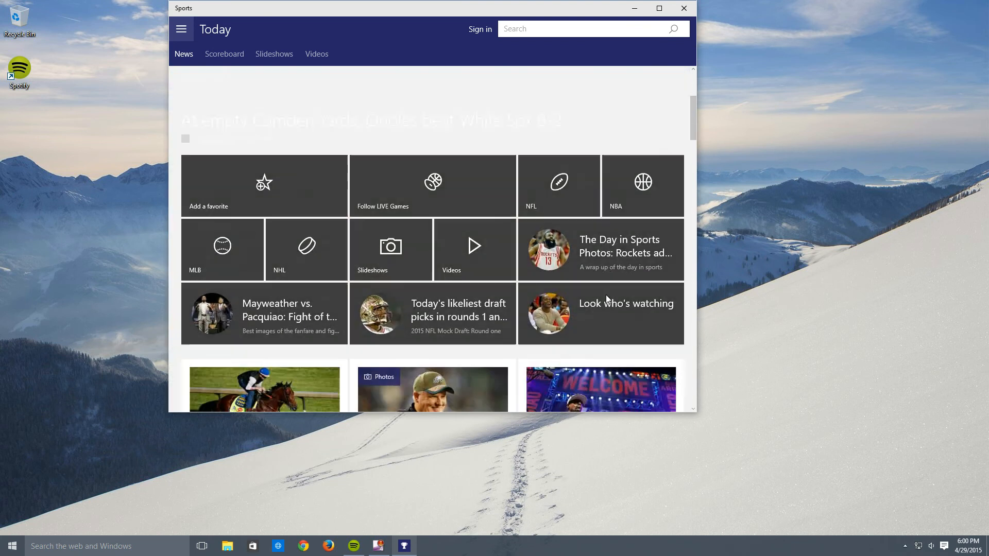
scroll("down", 3)
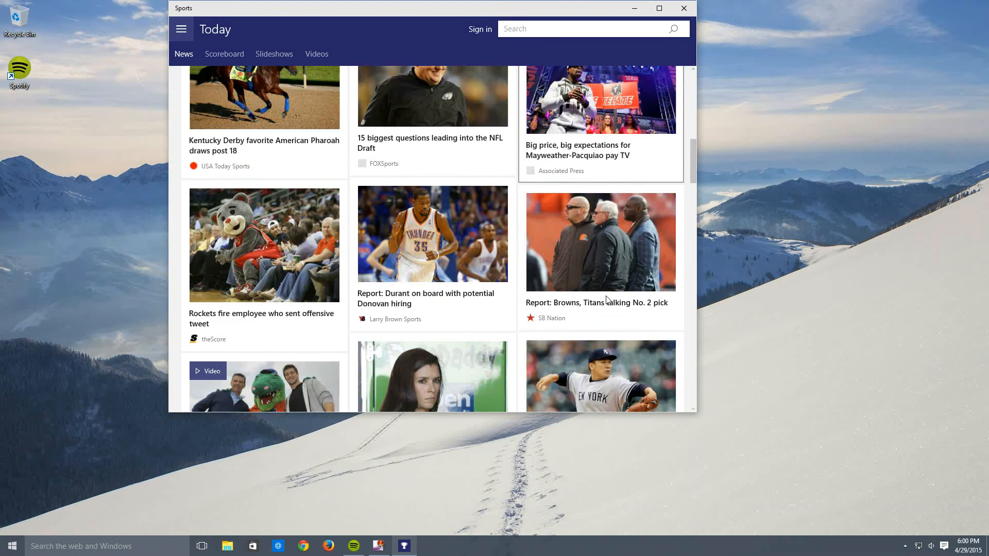
scroll("down", 3)
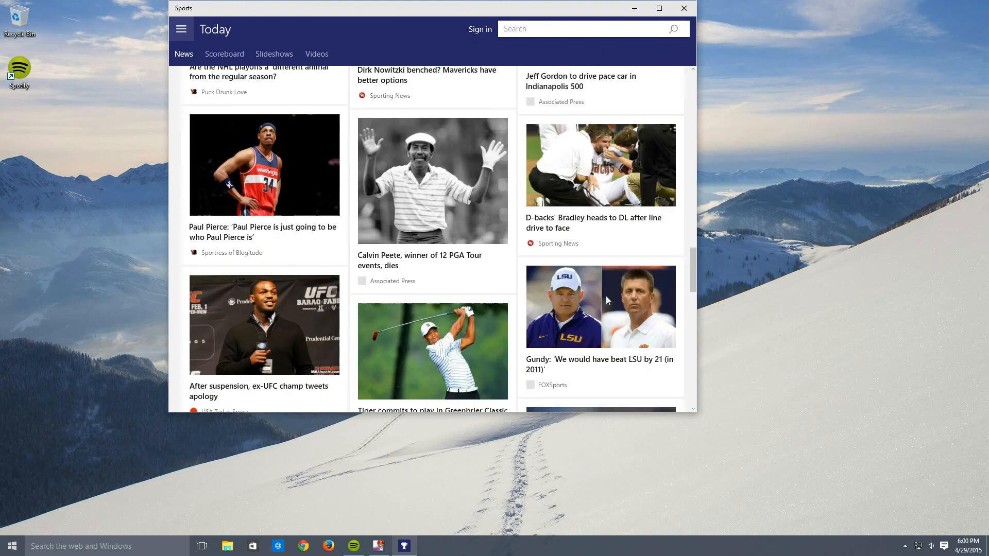
scroll("down", 3)
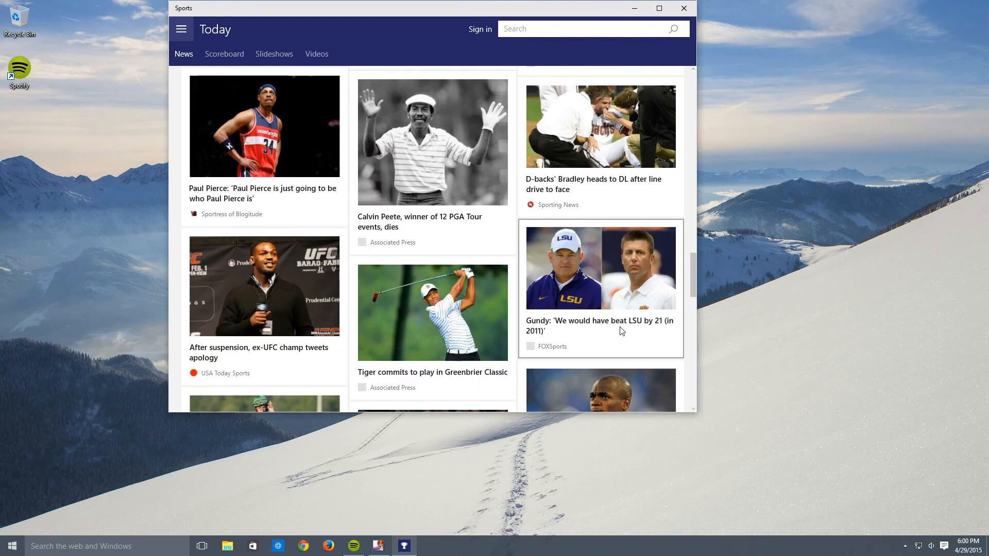
scroll("down", 3)
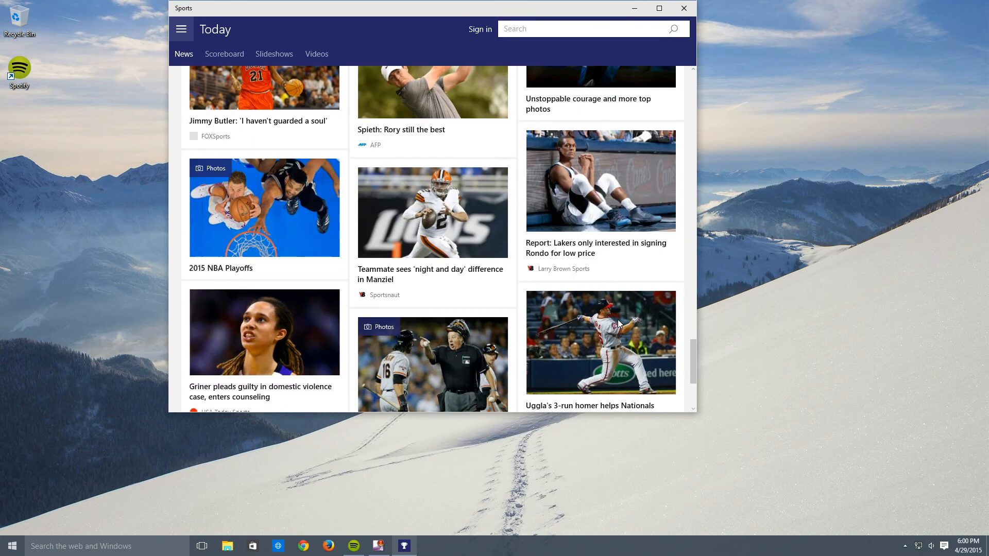
scroll("up", 3)
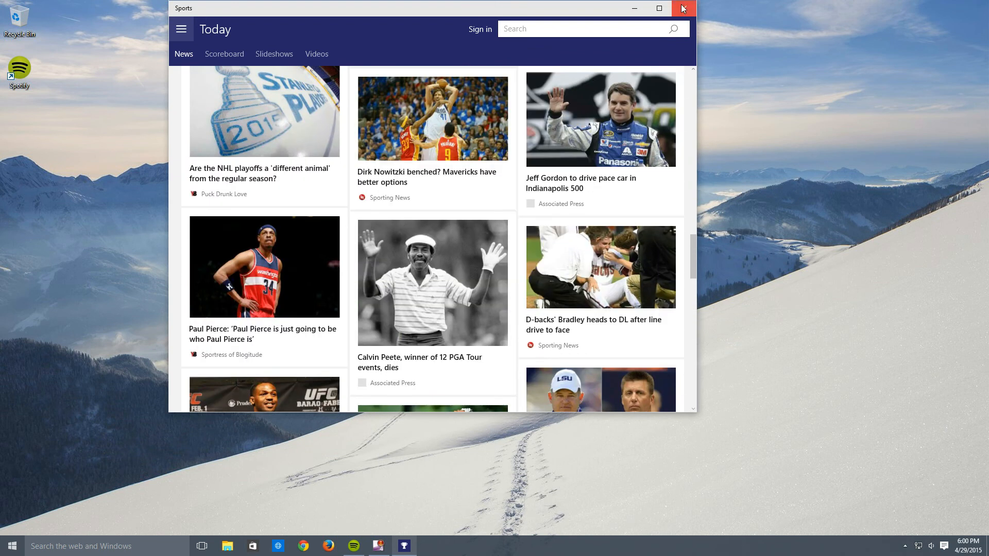
left_click(682, 8)
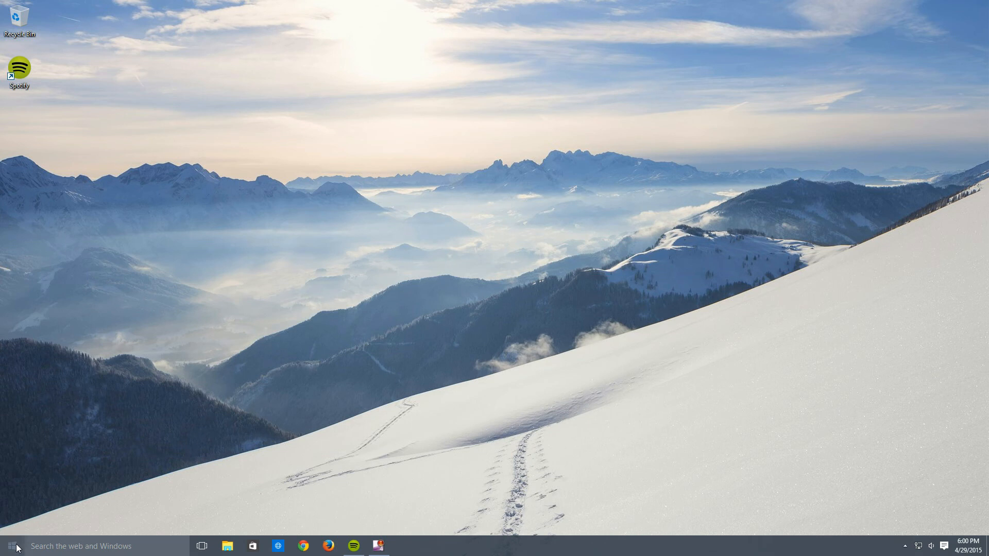
left_click(10, 545)
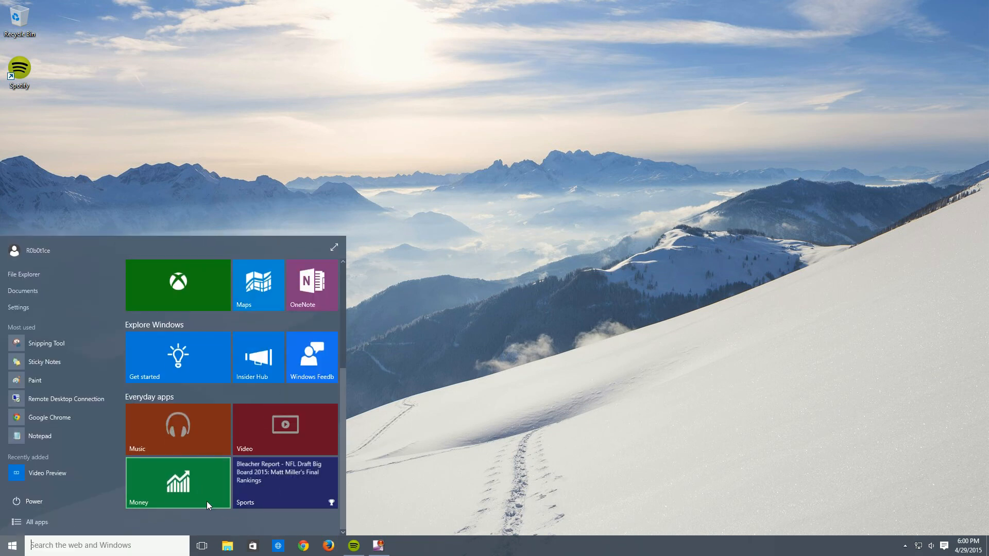
left_click(177, 483)
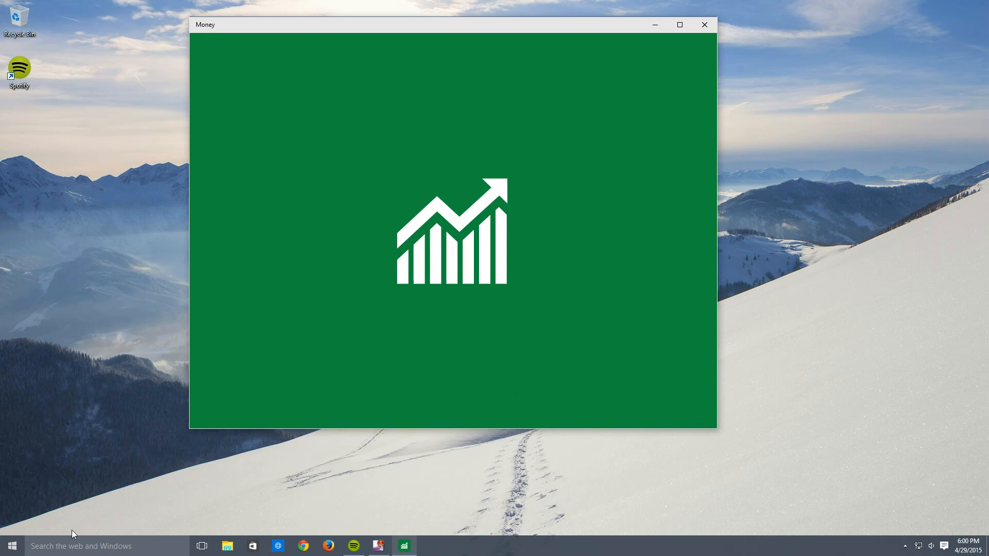
left_click(12, 545)
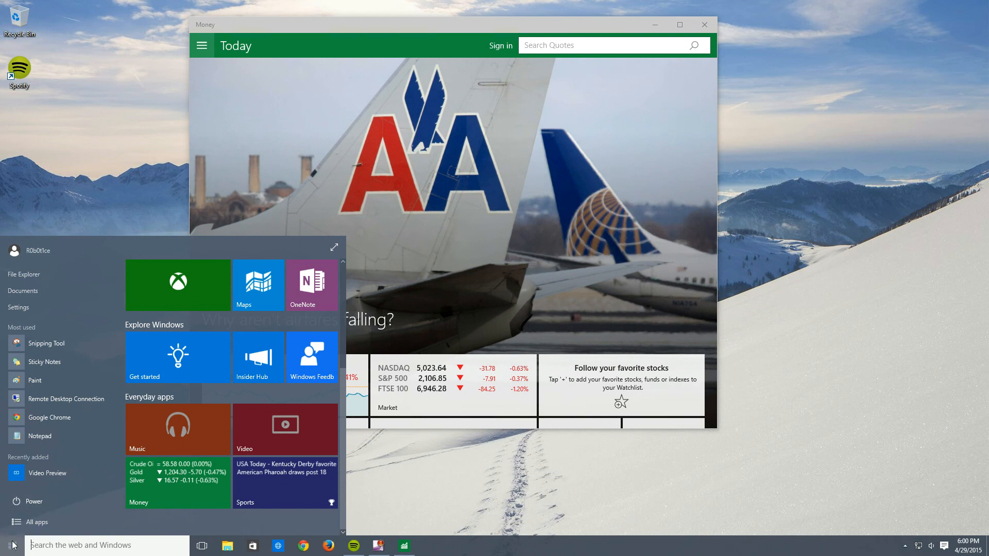
left_click(12, 545)
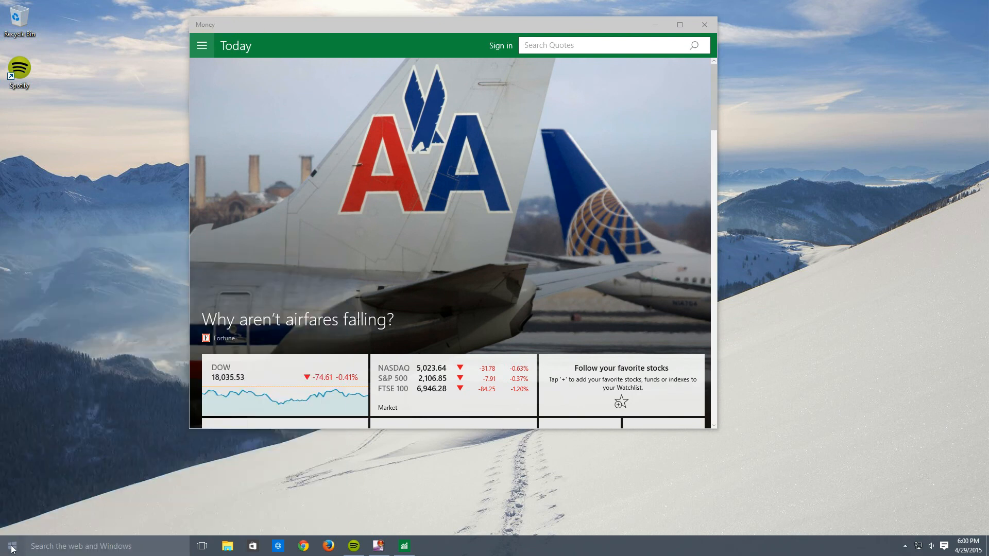
left_click(12, 546)
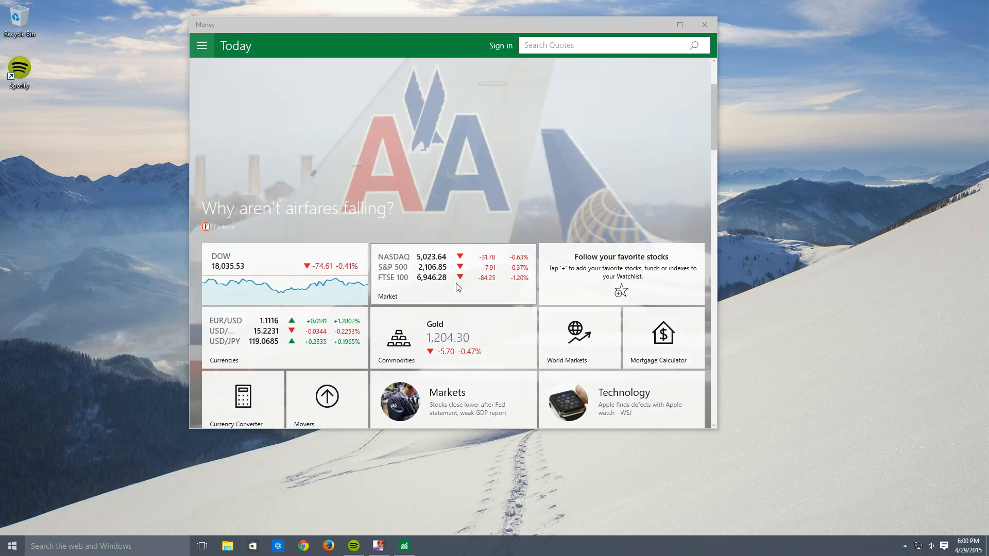
mouse_move(499, 221)
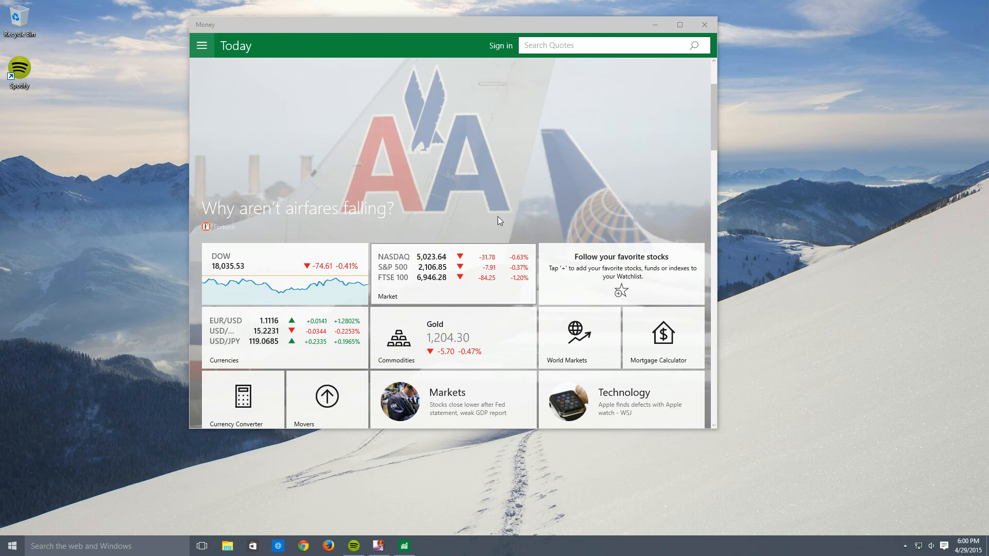
mouse_move(673, 142)
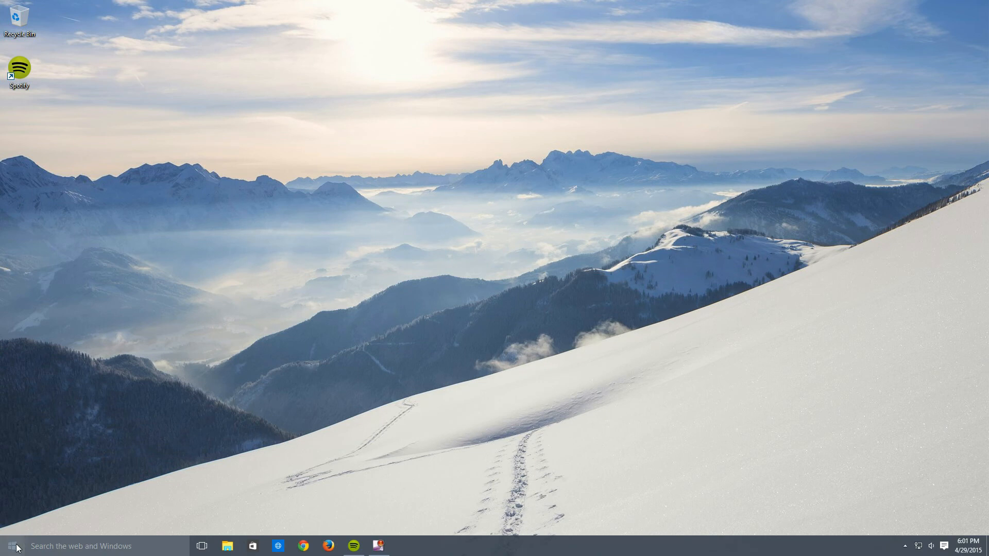
Open Start's All apps list and scroll through it down to X.
left_click(8, 545)
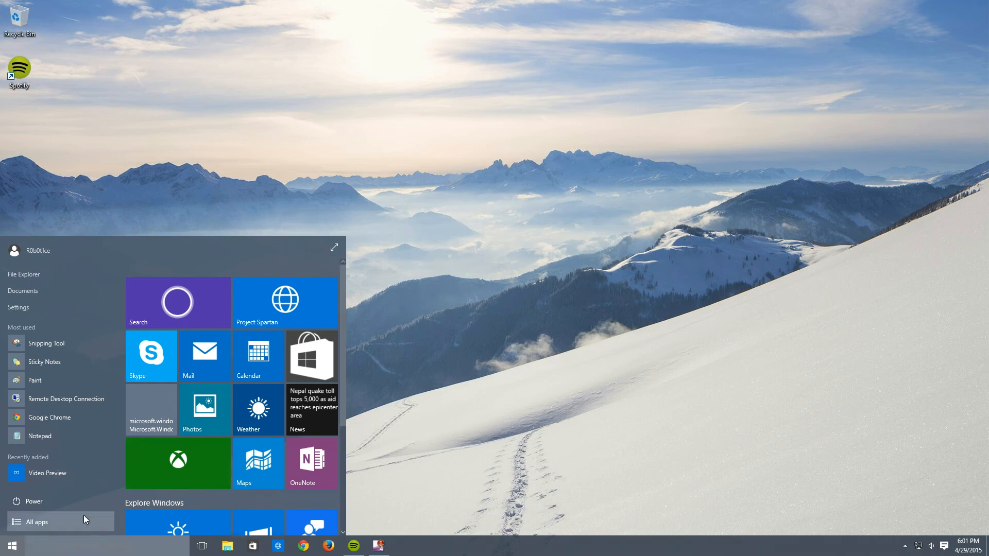
left_click(37, 521)
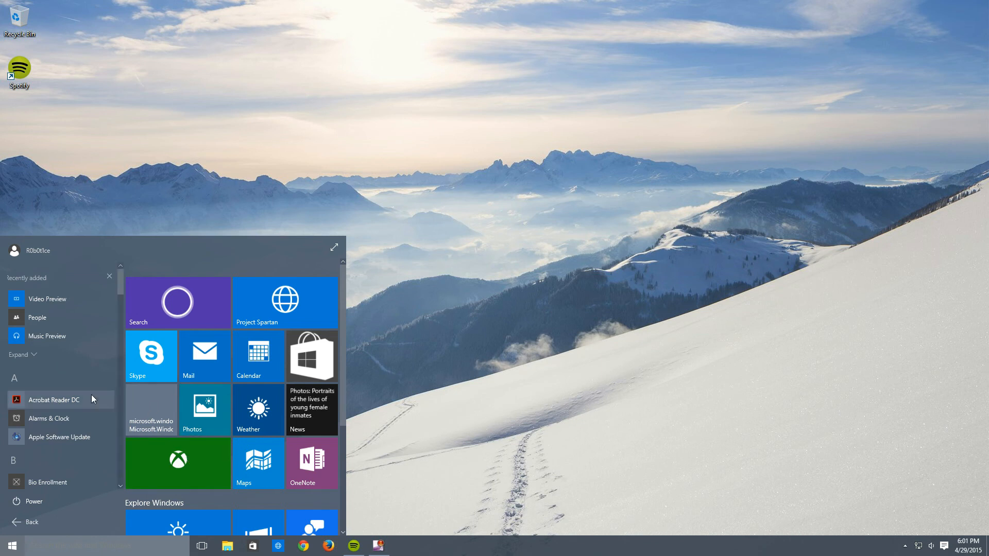
scroll("down", 3)
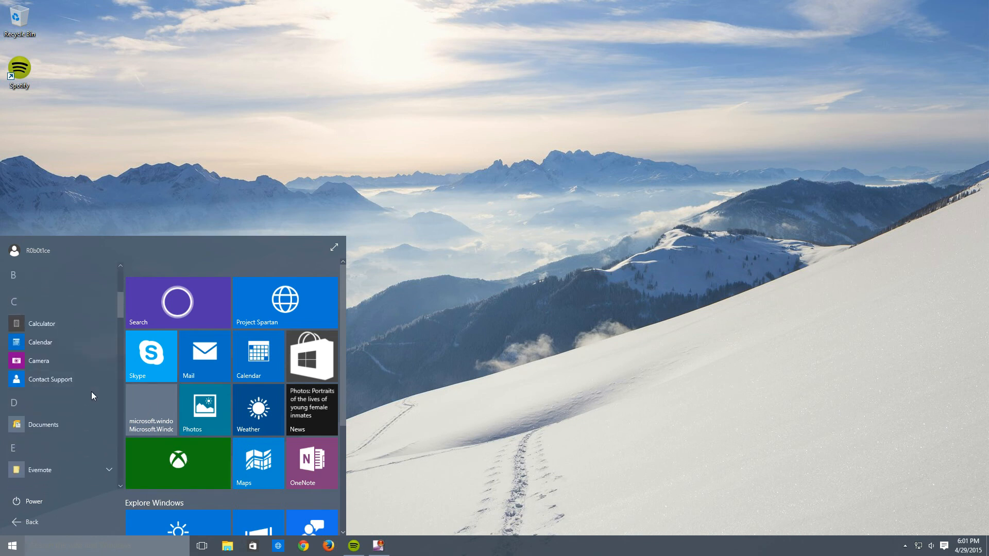
scroll("down", 3)
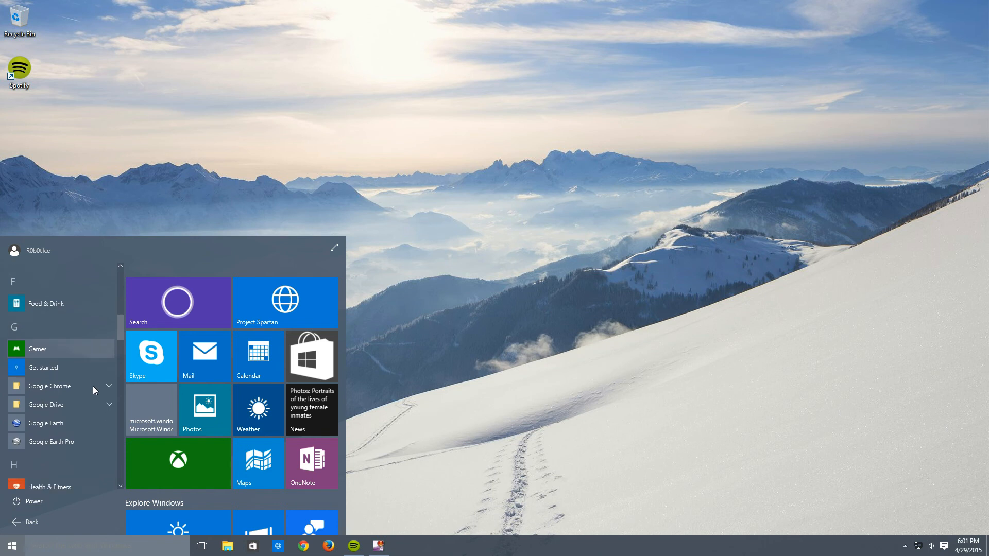
scroll("down", 3)
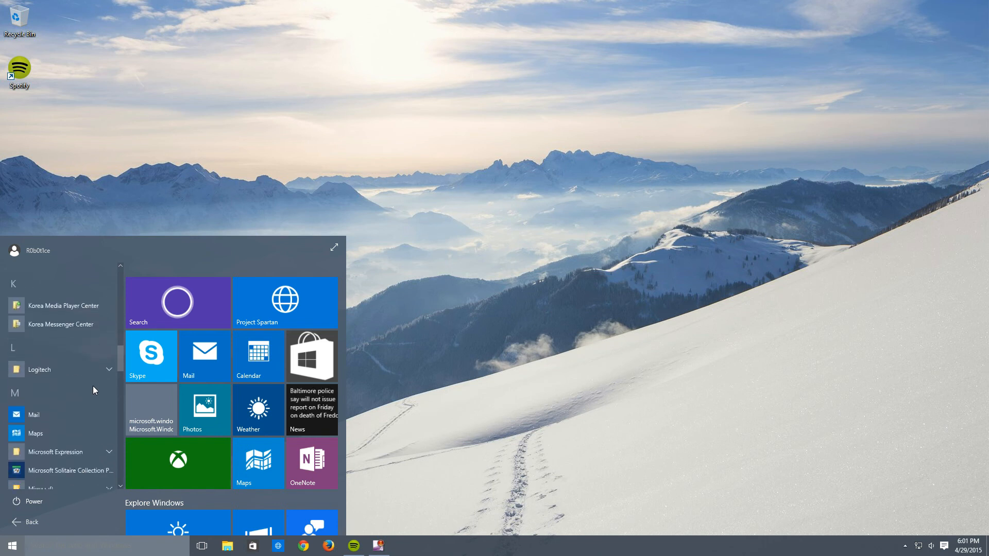
scroll("down", 3)
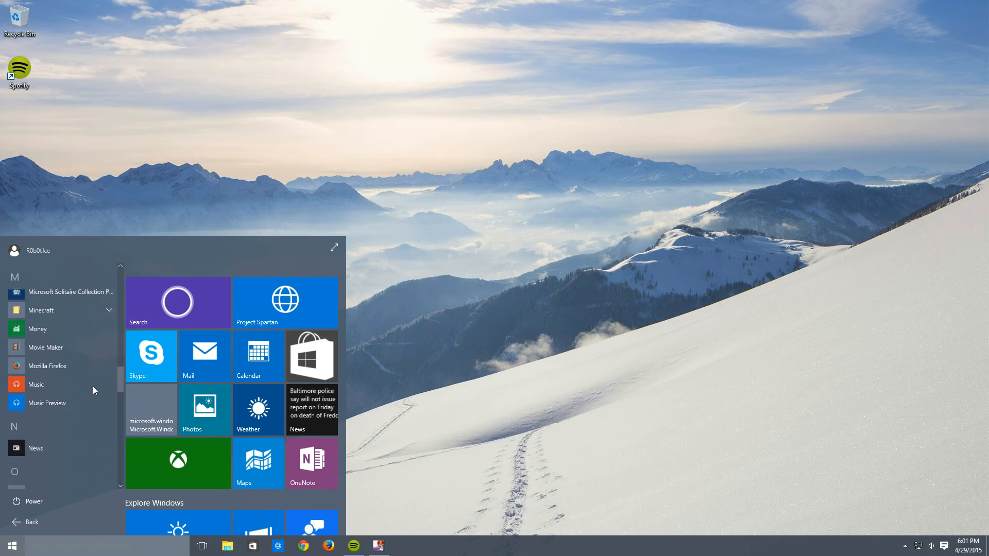
scroll("down", 3)
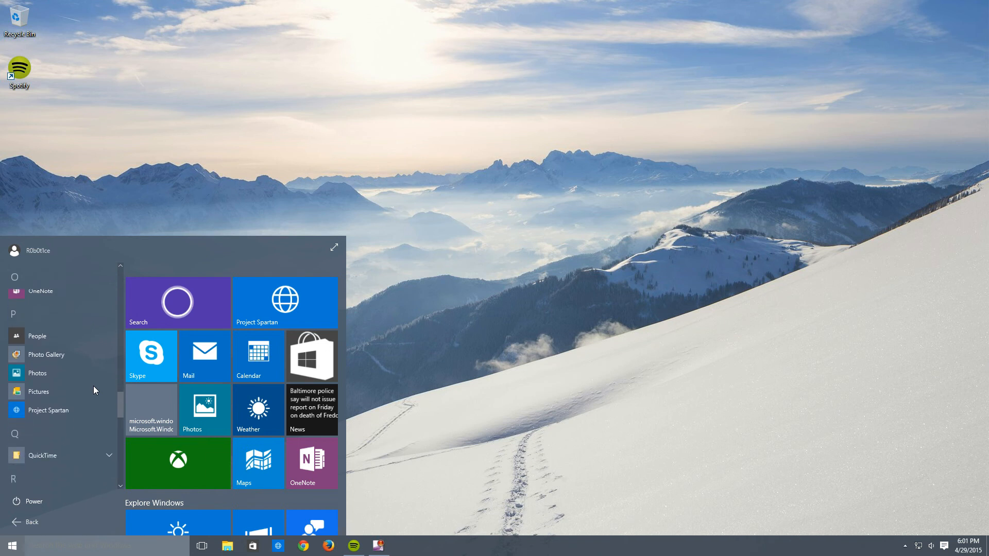
scroll("down", 3)
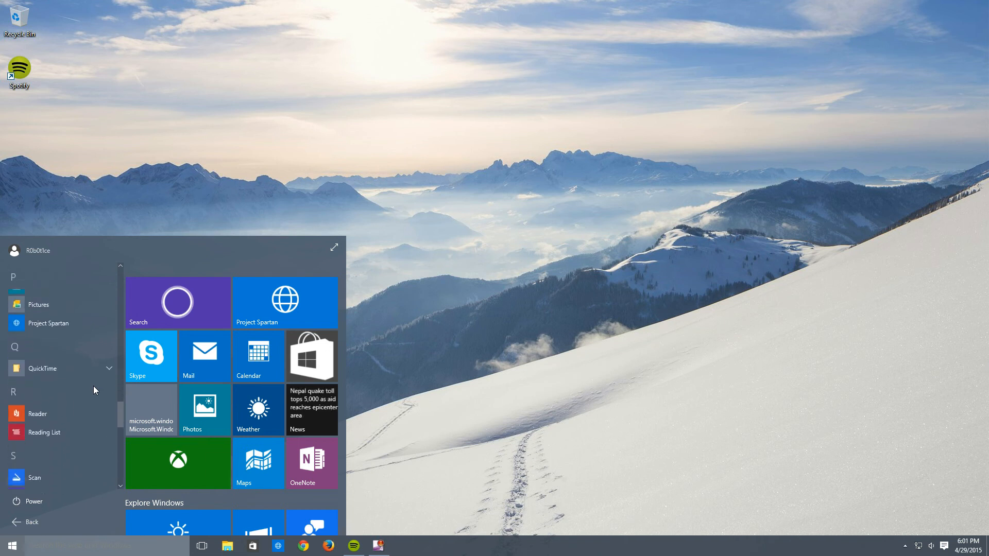
scroll("down", 3)
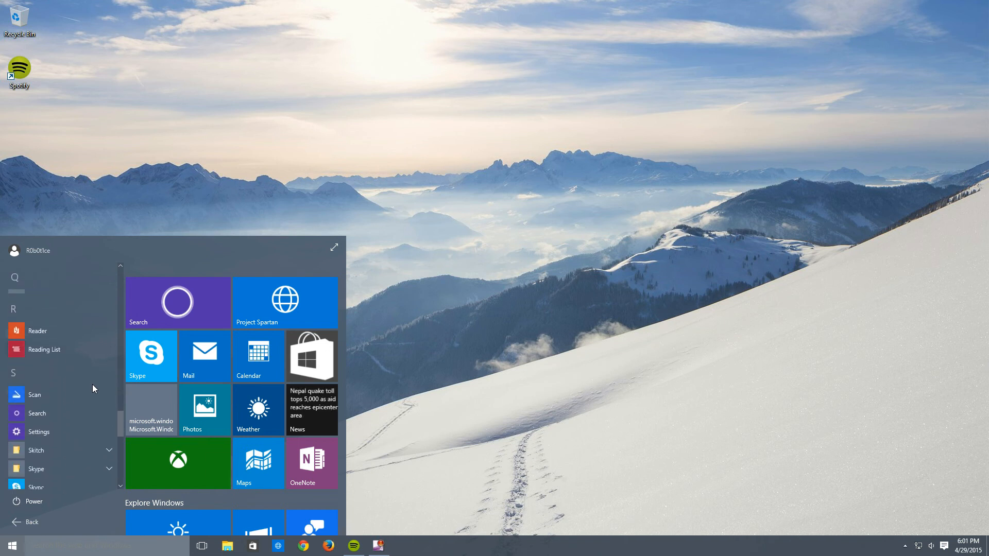
scroll("down", 3)
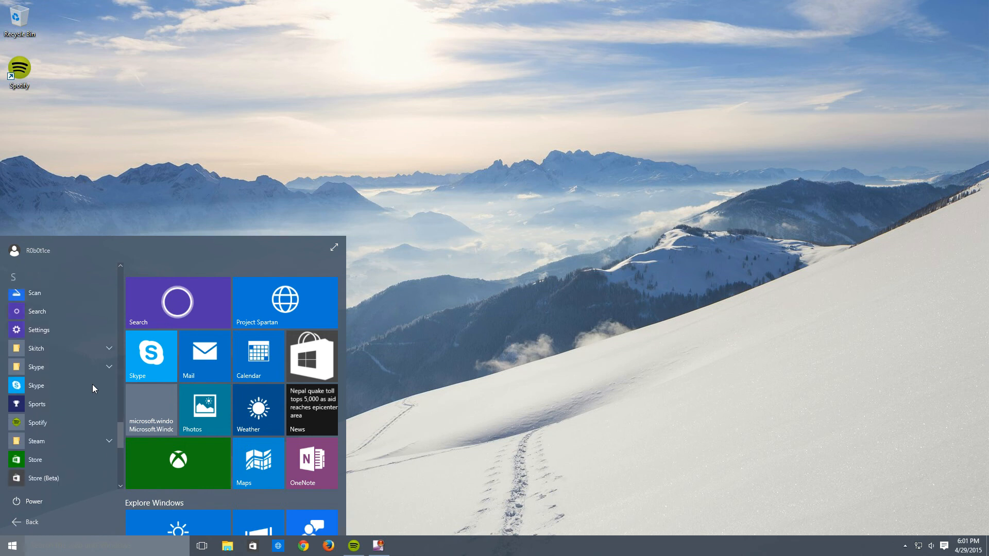
scroll("down", 3)
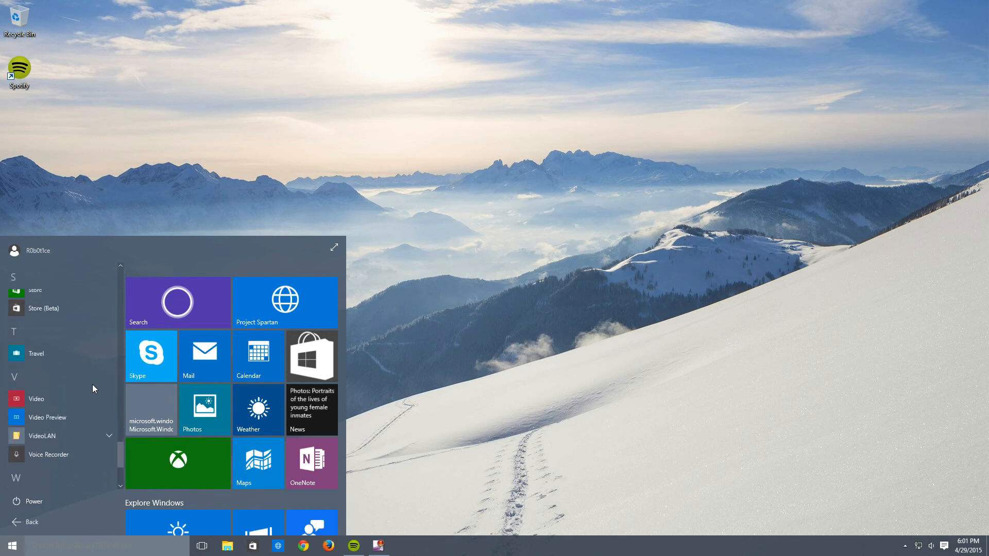
scroll("down", 3)
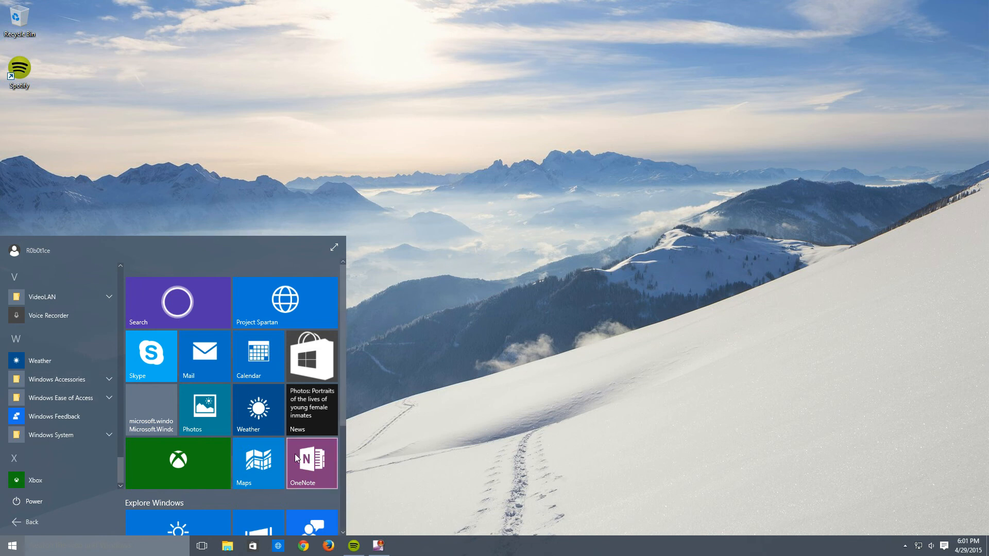
scroll("down", 3)
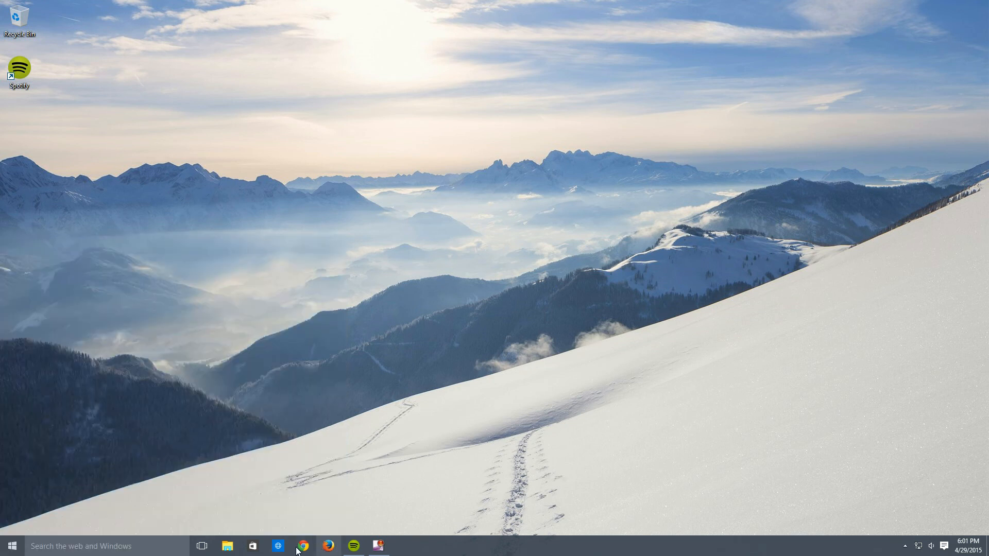
Open Store (Beta), compare it with the older Store, and browse down to Top free and paid games.
left_click(252, 545)
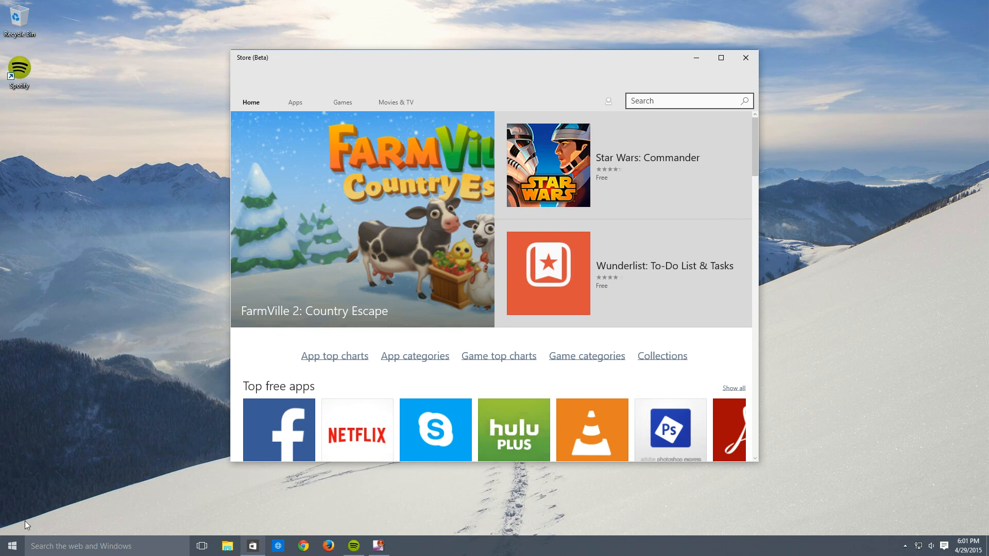
left_click(11, 545)
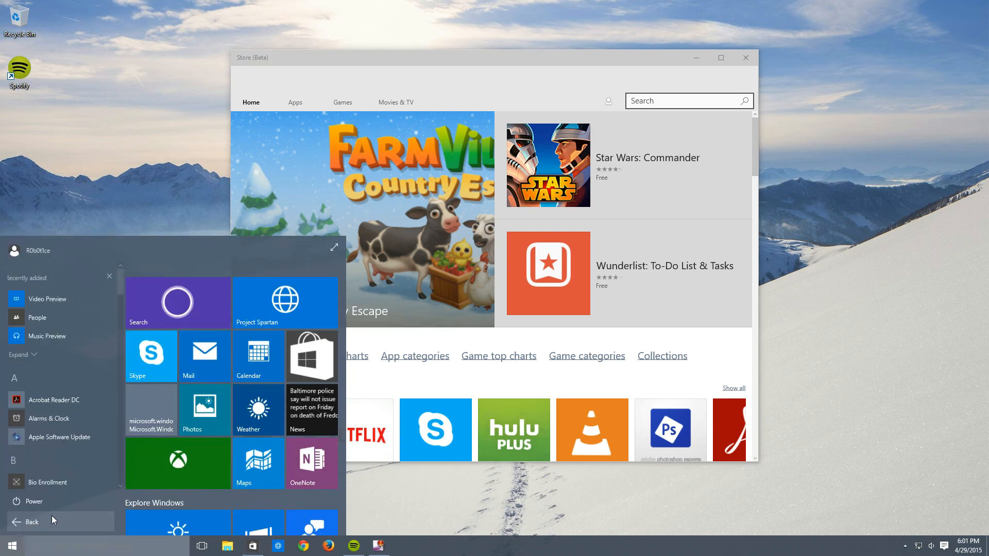
scroll("down", 3)
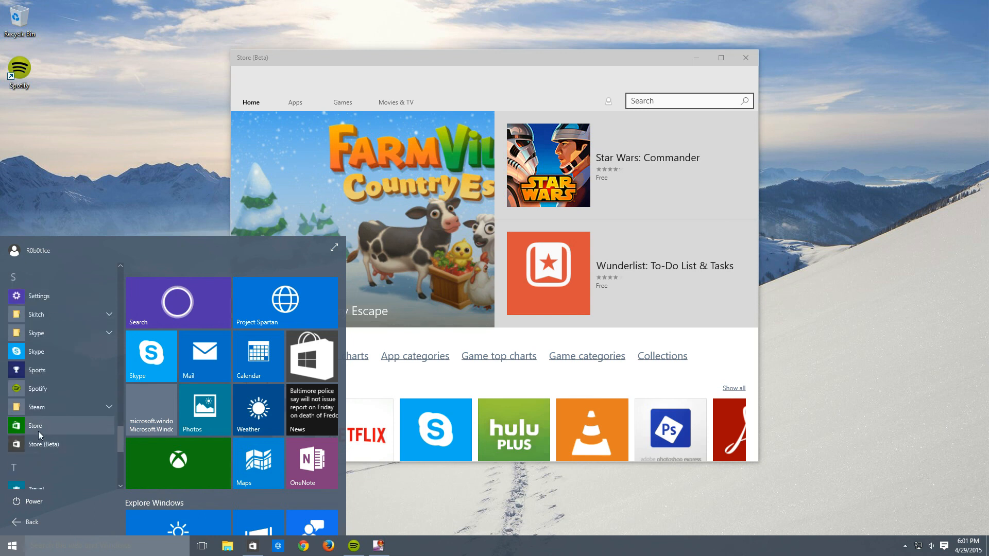
left_click(36, 425)
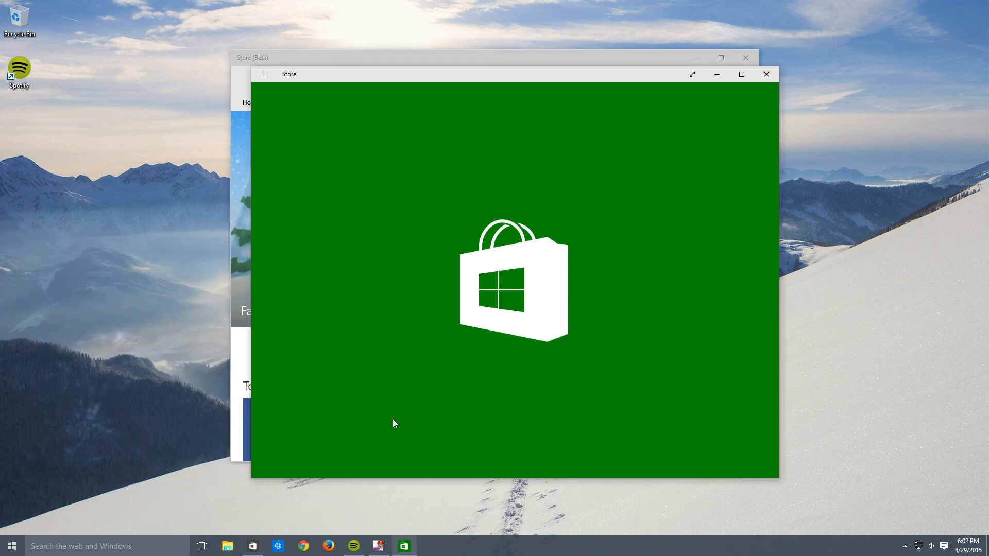
mouse_move(261, 68)
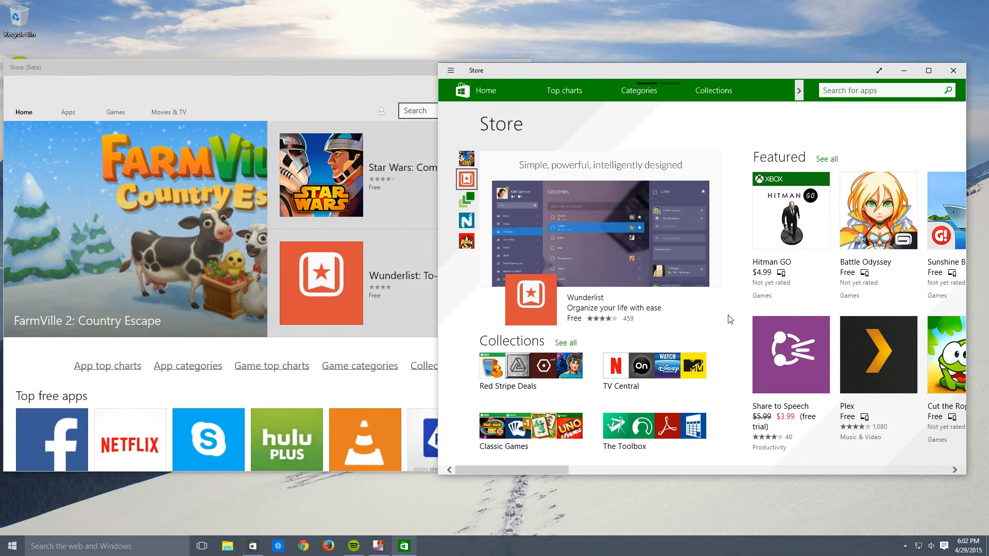
scroll("right", 3)
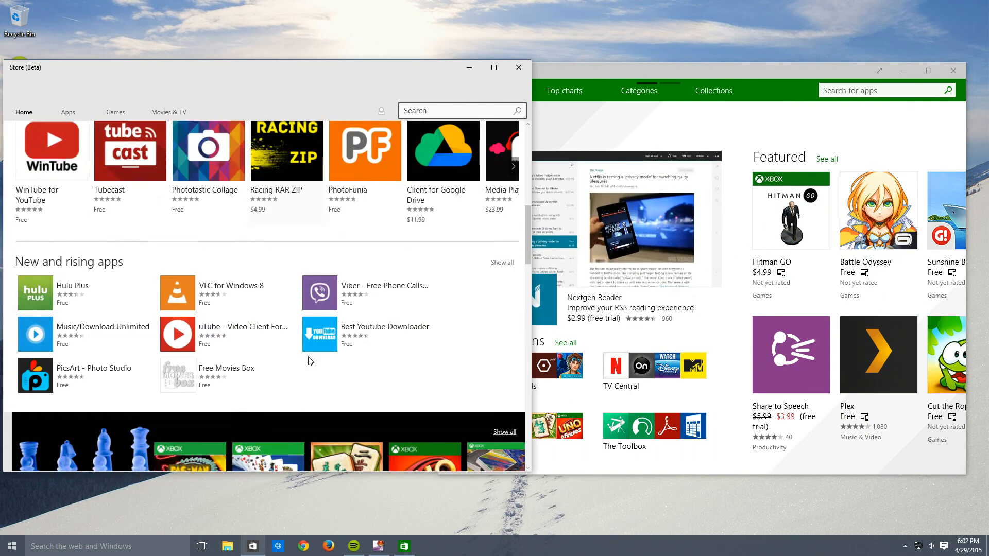
scroll("down", 3)
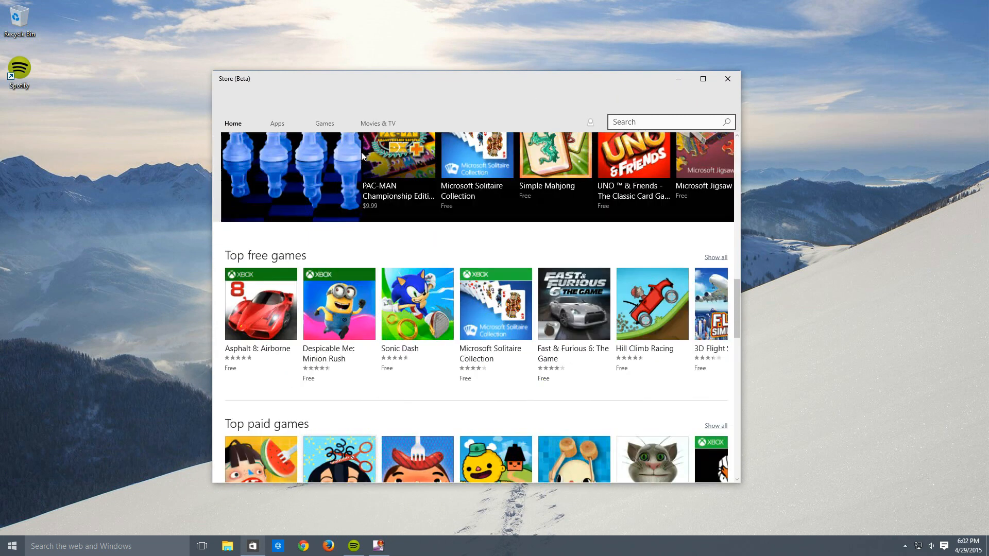
Search the beta Store for 'Word', review the 298 apps and 368 games, then close it.
scroll("down", 3)
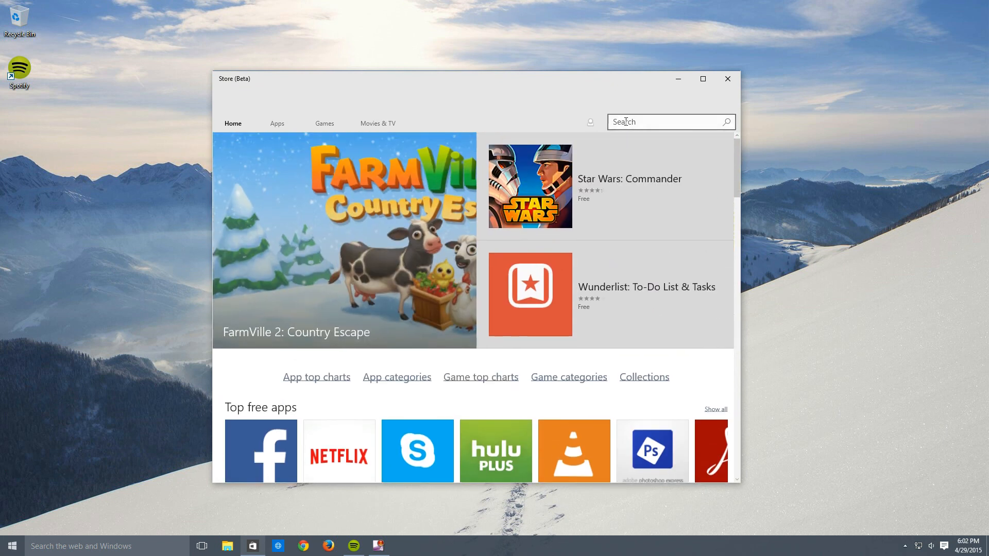
type("Word")
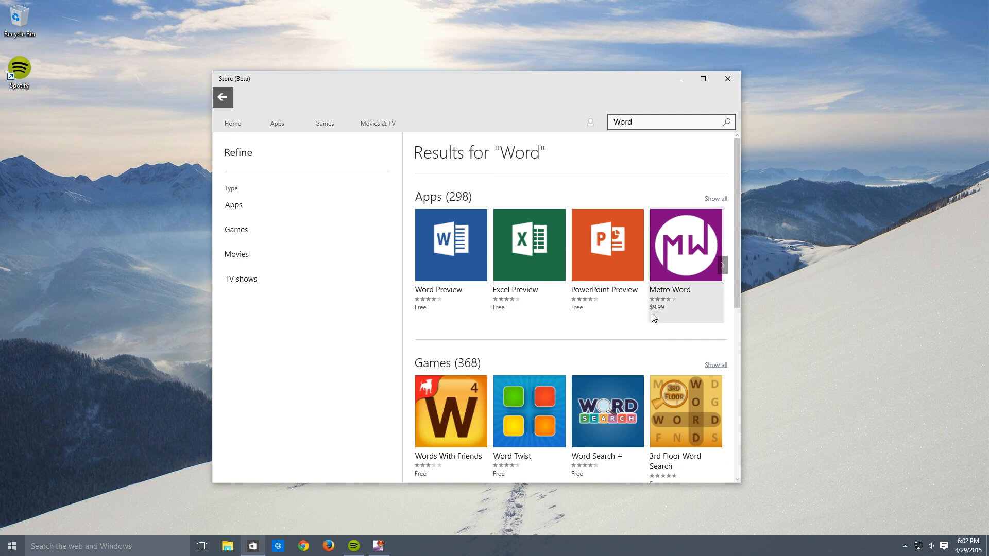
mouse_move(654, 296)
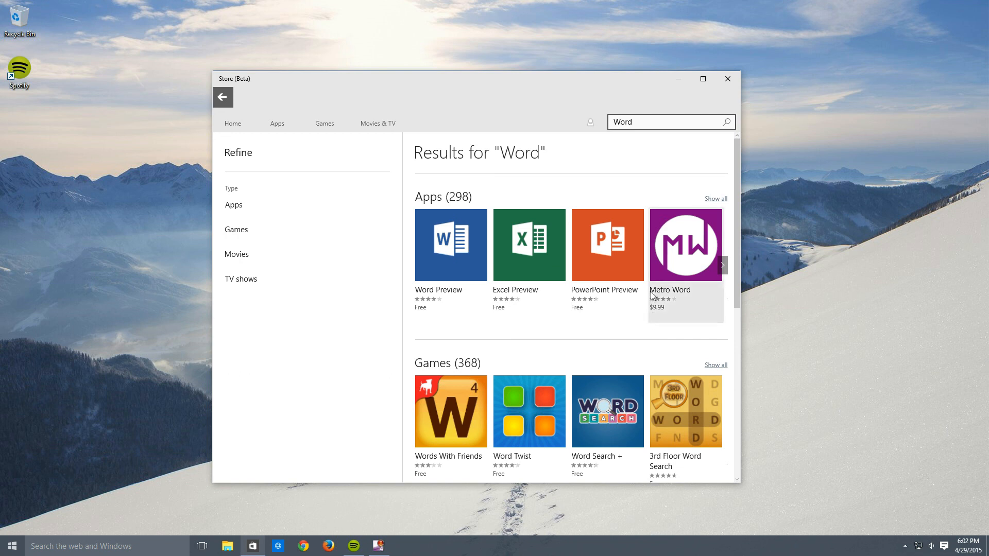
mouse_move(653, 295)
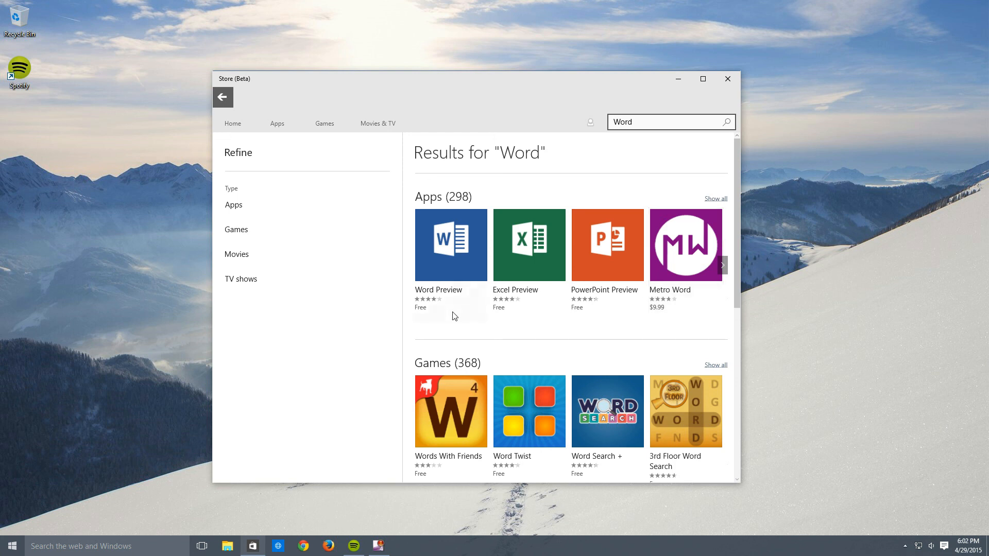
mouse_move(672, 267)
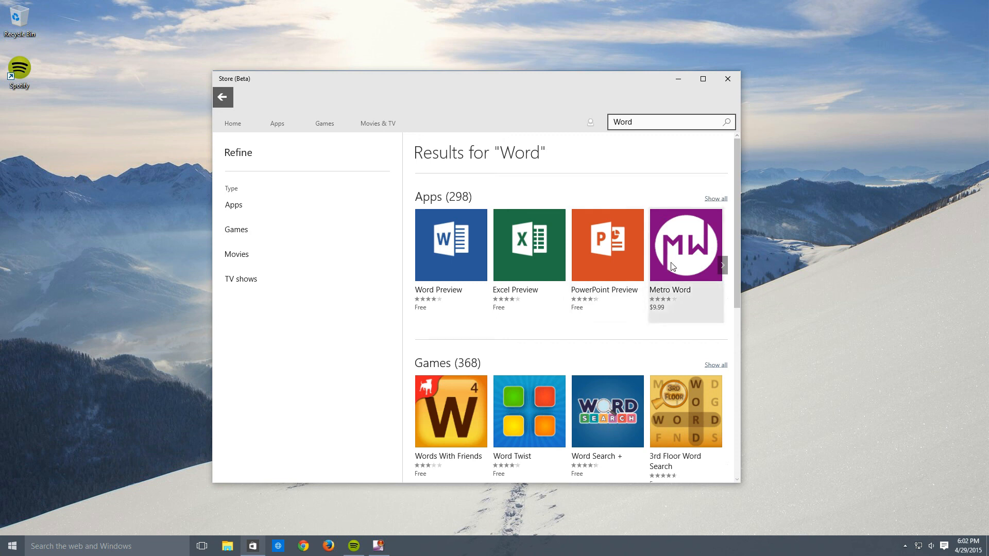
mouse_move(467, 305)
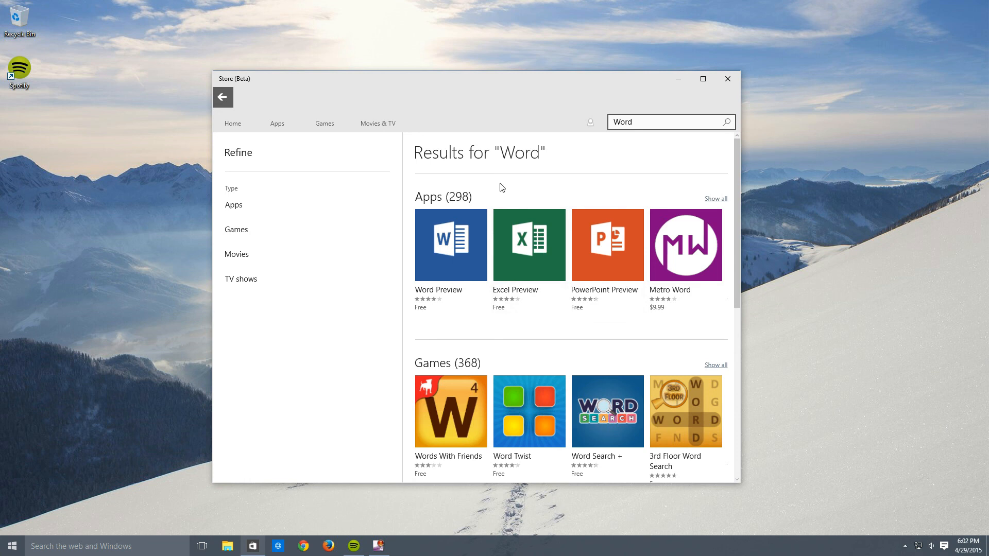
mouse_move(531, 190)
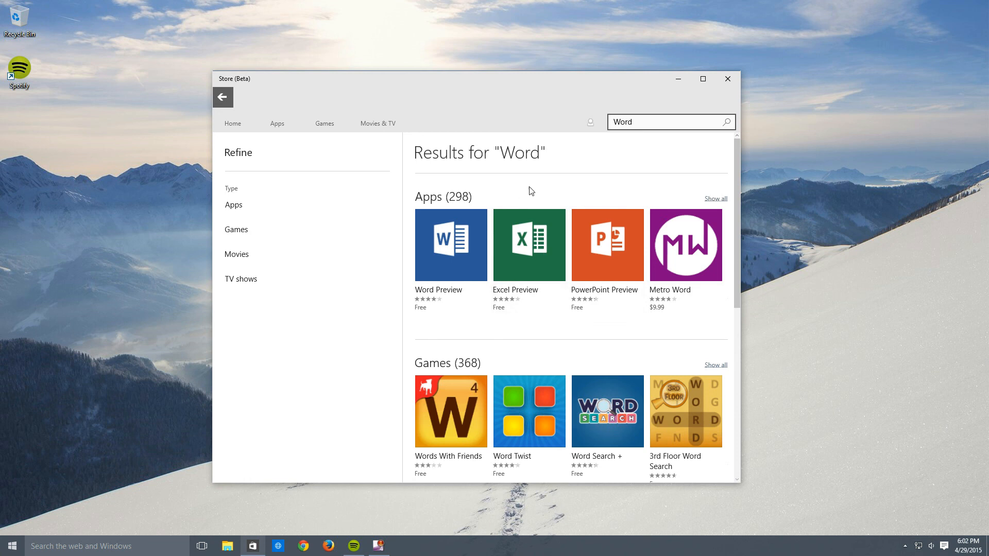
left_click(727, 78)
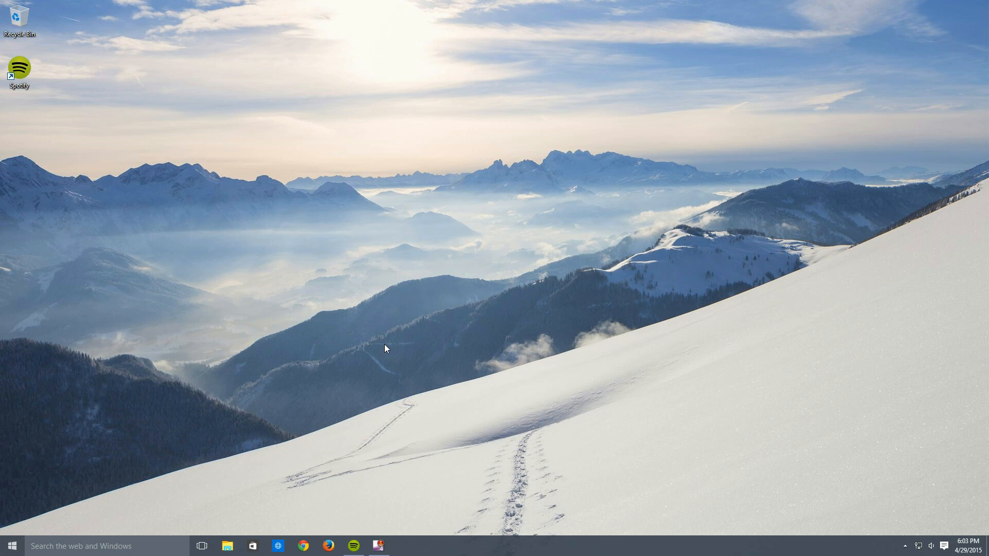
mouse_move(590, 377)
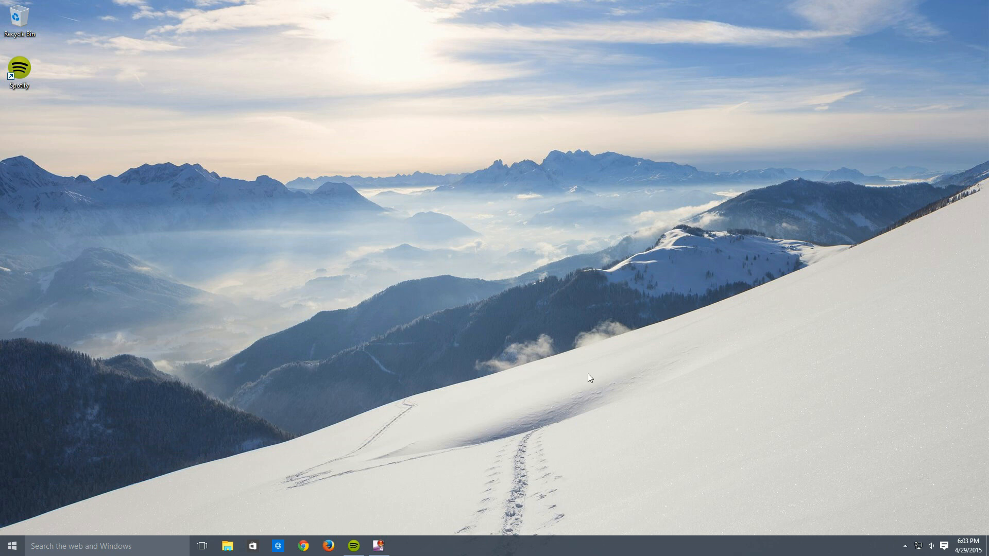
left_click(945, 545)
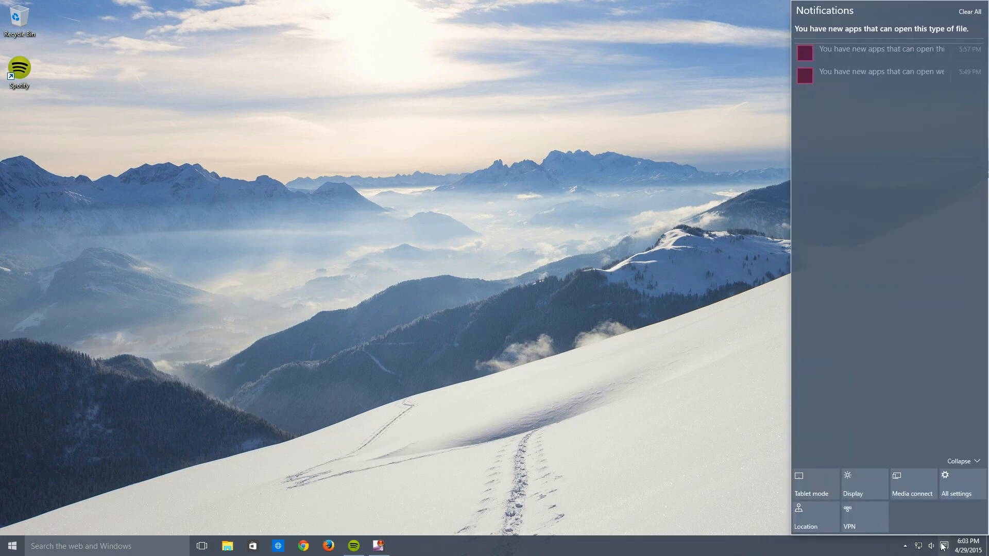
left_click(944, 546)
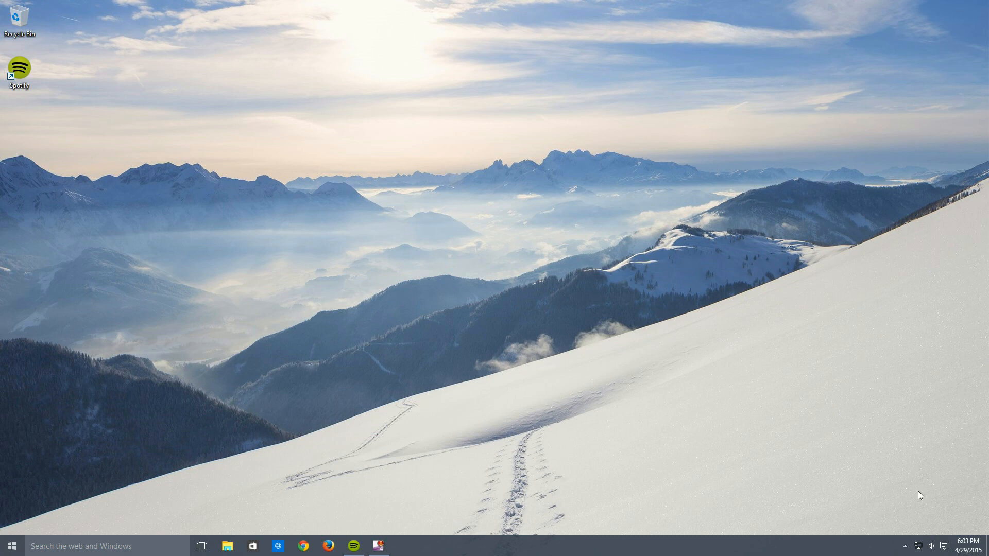